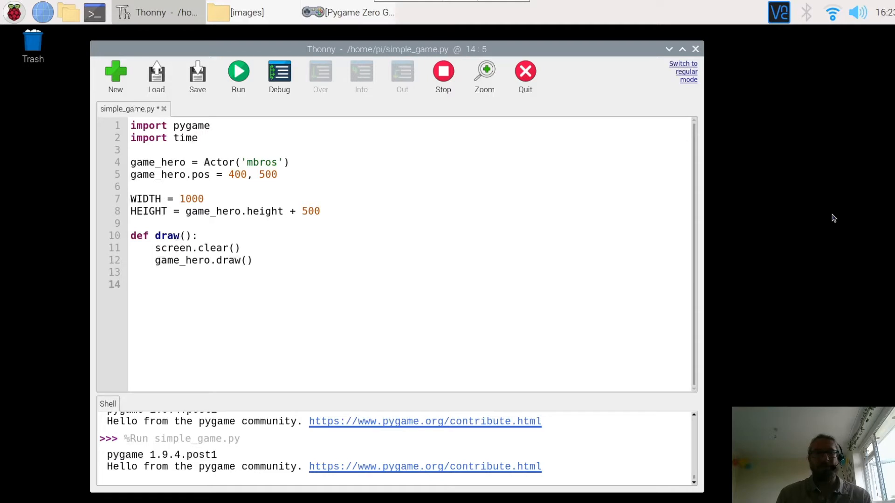
- Define a new update() function on line 14 of simple_game.py
{"action": "left_click", "coordinate": [155, 284]}
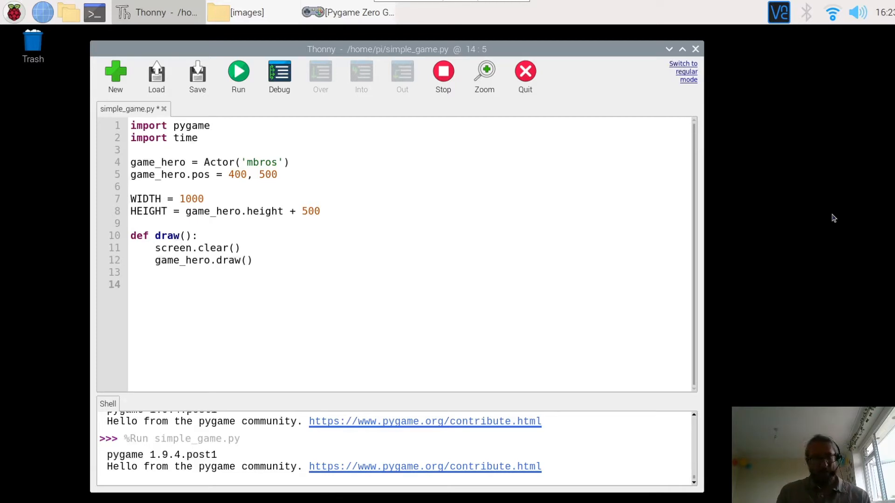
{"action": "left_click", "coordinate": [154, 284]}
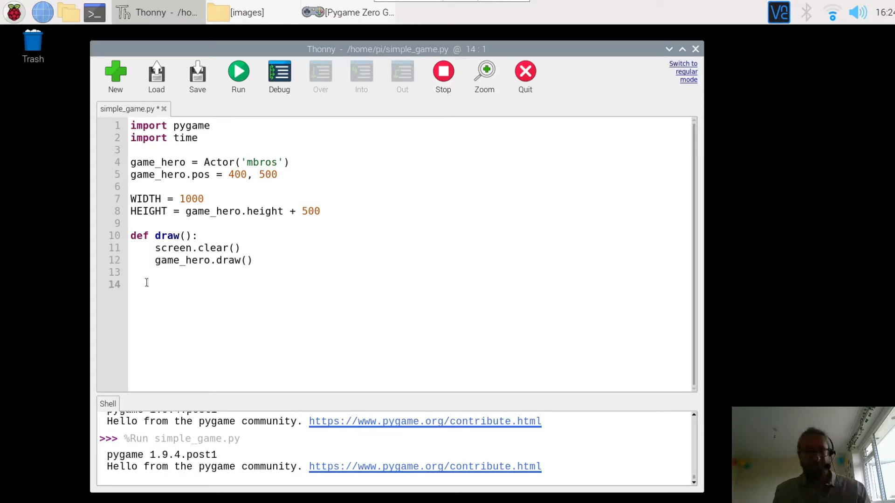
{"action": "type", "text": "def"}
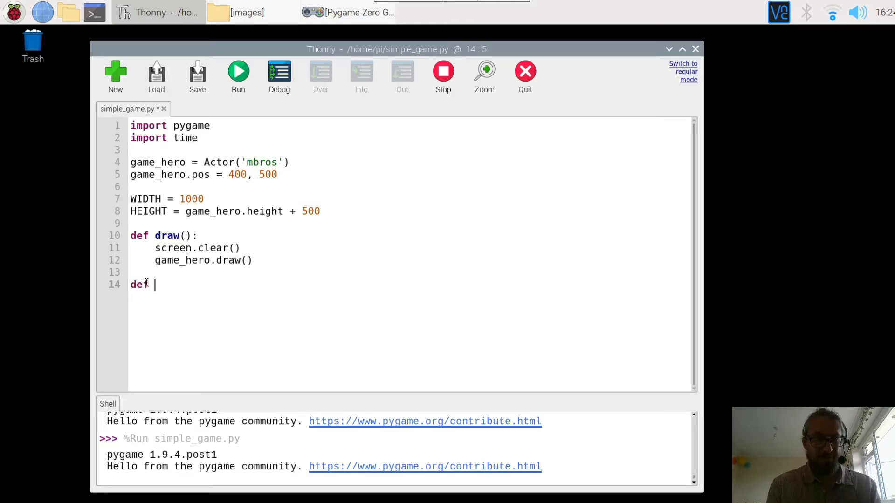
{"action": "type", "text": "update"}
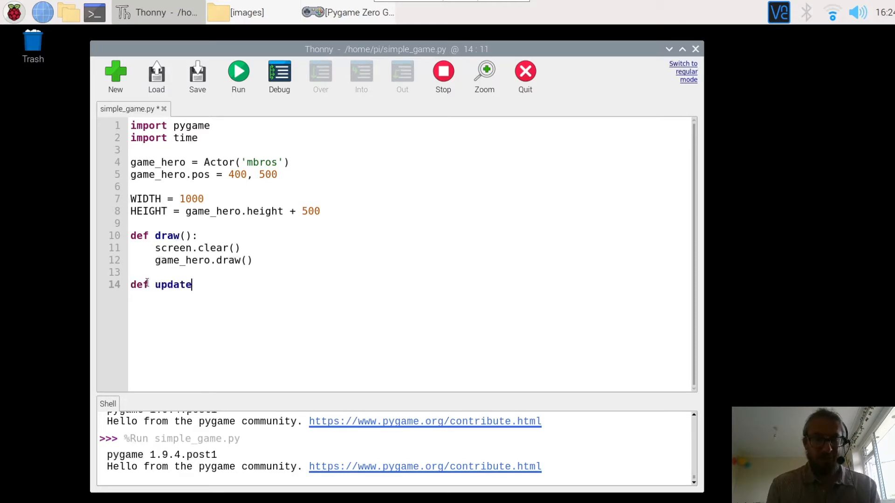
{"action": "type", "text": "()"}
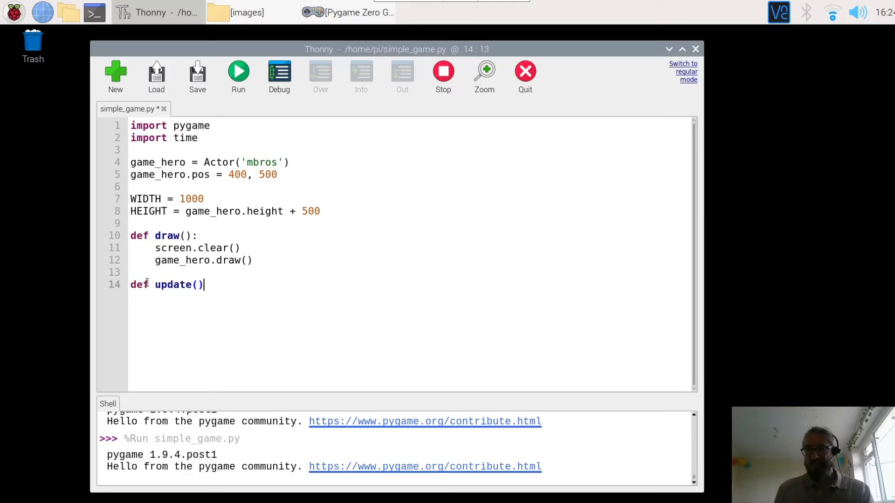
{"action": "type", "text": ":"}
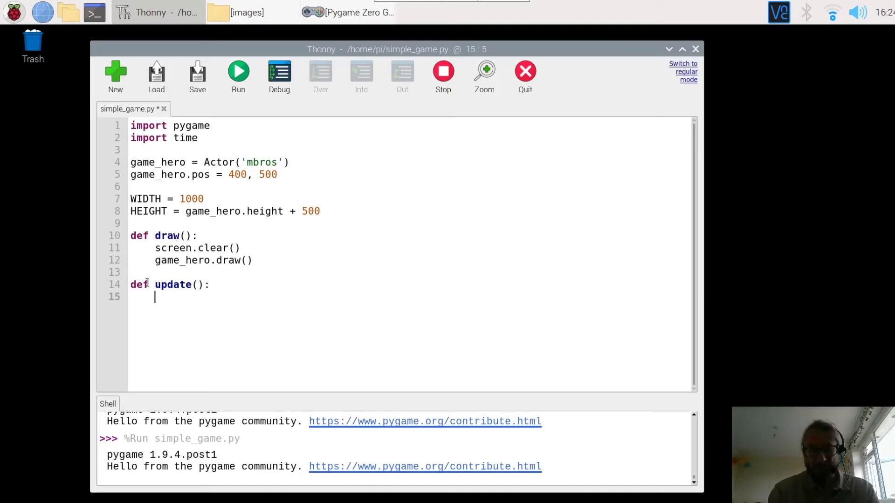
- Make update move the hero rightward with game_hero.left += 2
{"action": "type", "text": "ga"}
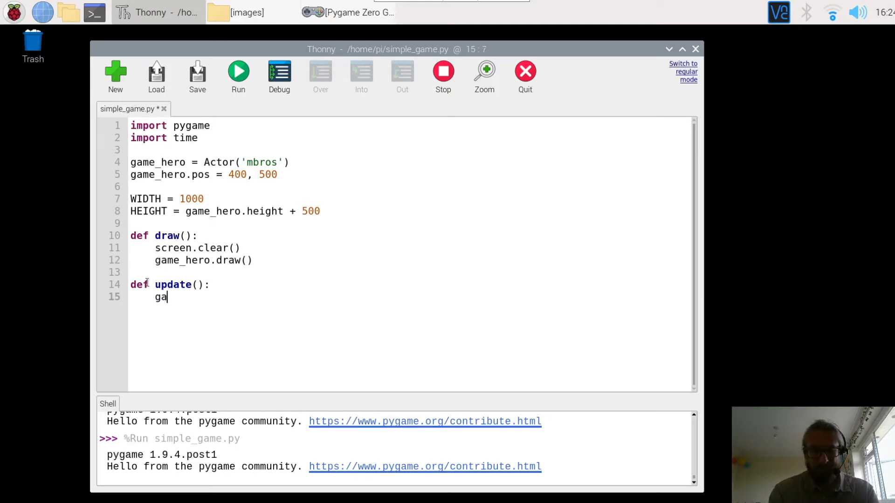
{"action": "type", "text": "me_h"}
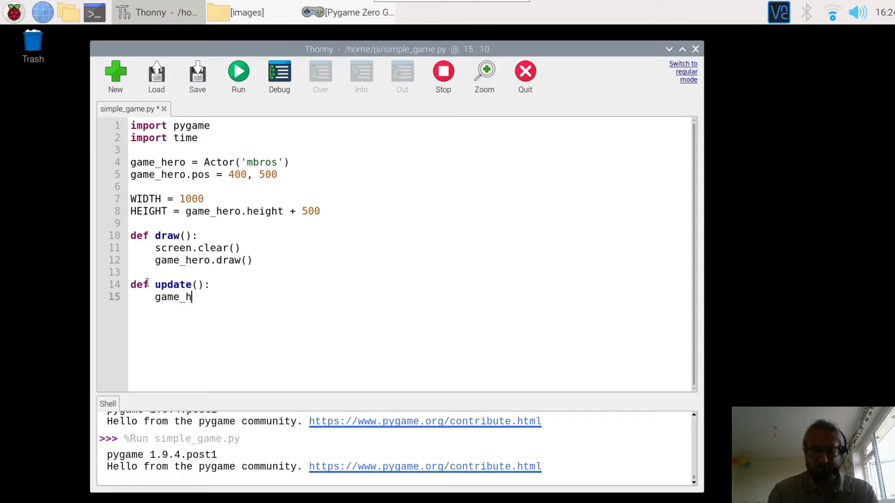
{"action": "type", "text": "ero"}
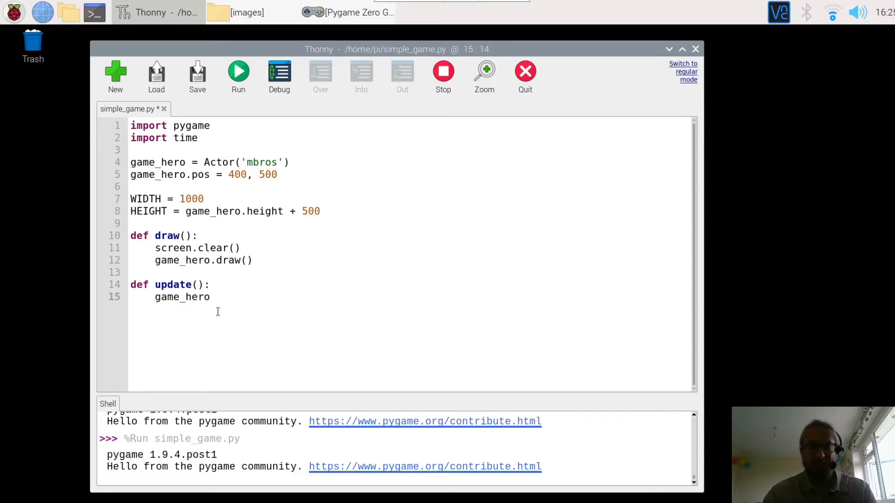
{"action": "type", "text": ".l"}
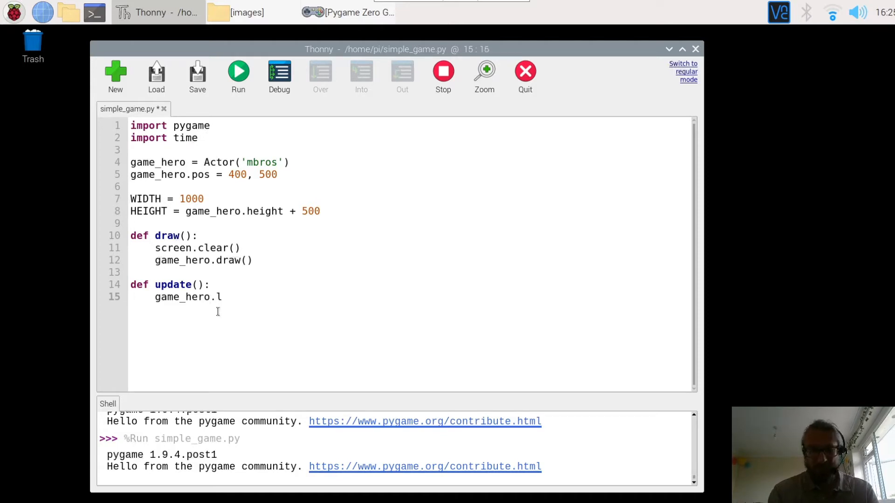
{"action": "type", "text": "eft"}
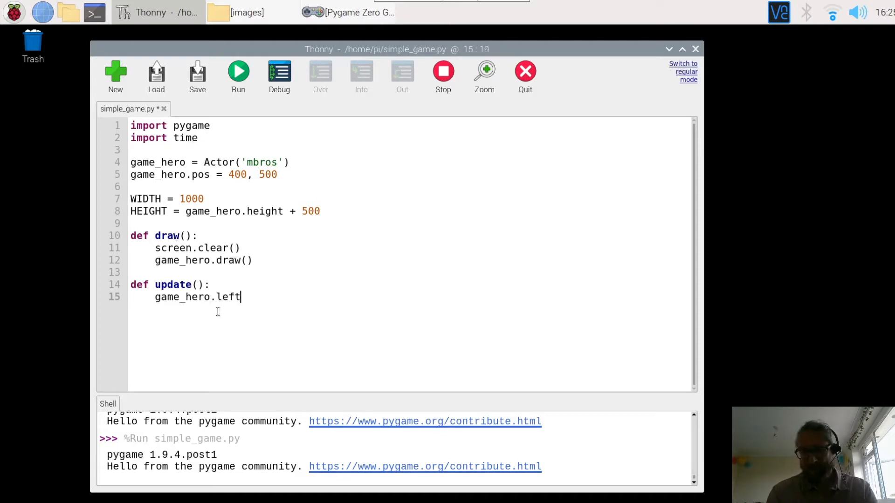
{"action": "type", "text": "+="}
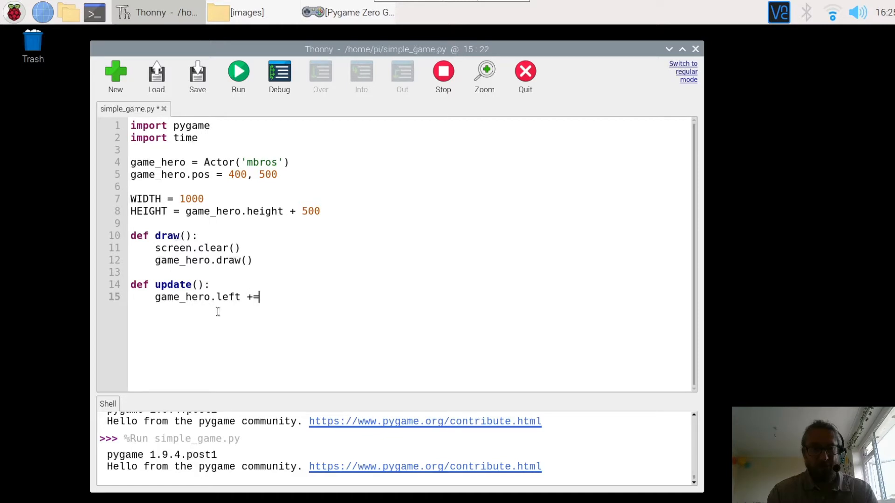
{"action": "type", "text": "2"}
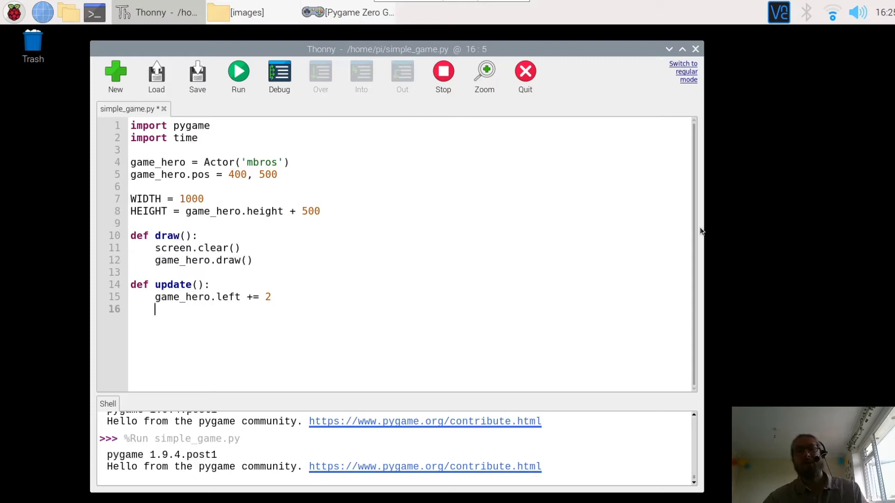
{"action": "mouse_move", "coordinate": [526, 202]}
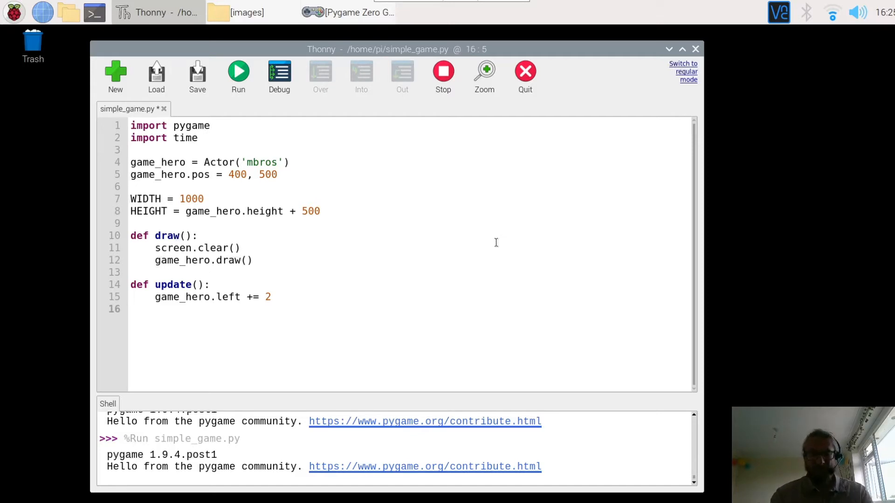
- Add the condition if game_hero.left > WIDTH: under the movement line
{"action": "type", "text": "if"}
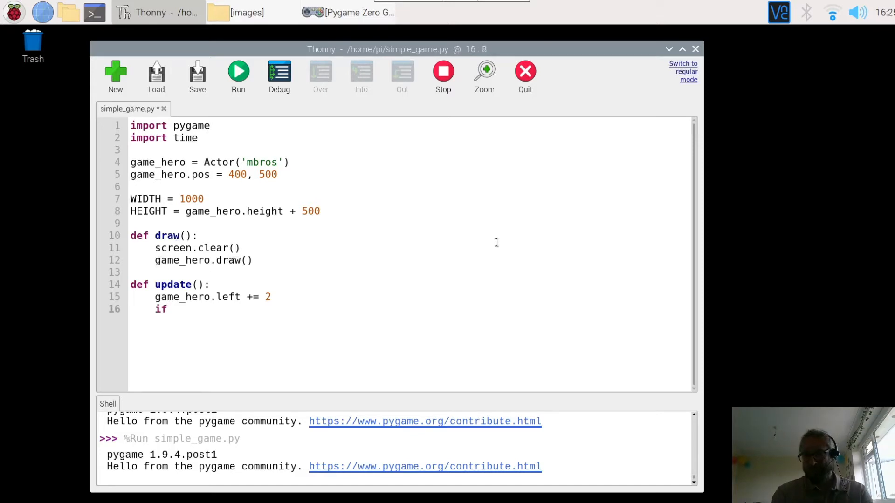
{"action": "type", "text": "game"}
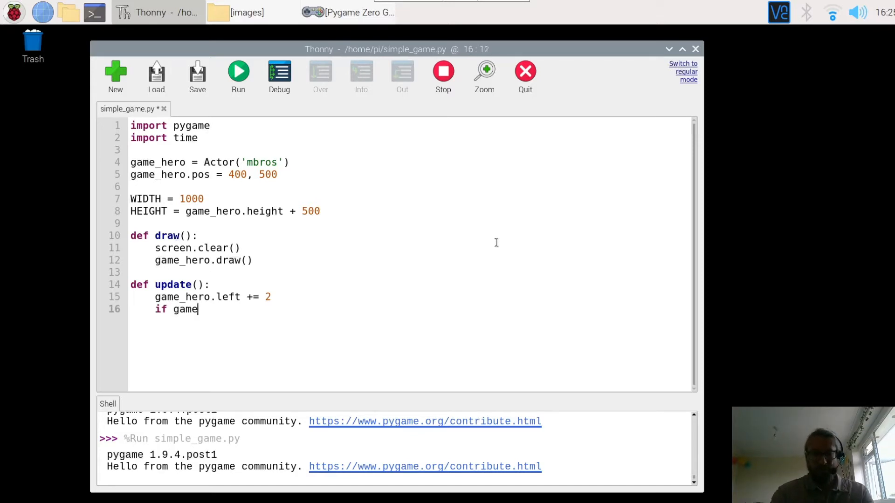
{"action": "type", "text": "_hero"}
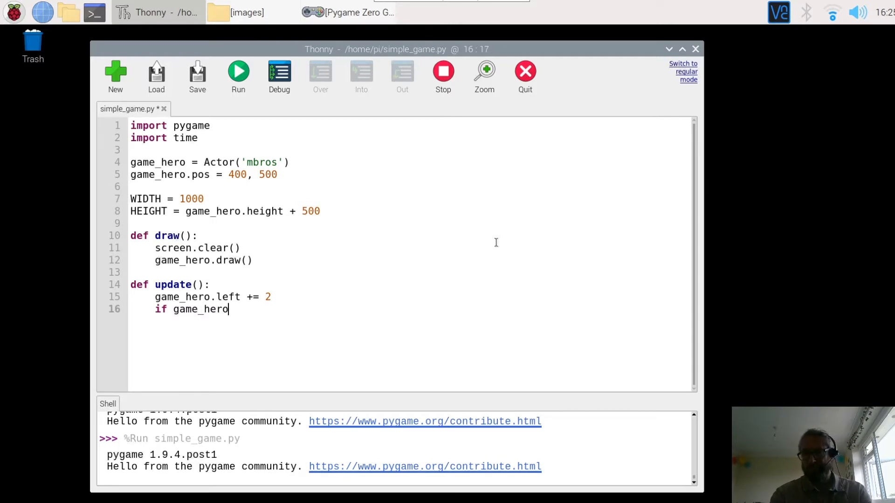
{"action": "type", "text": ".left >"}
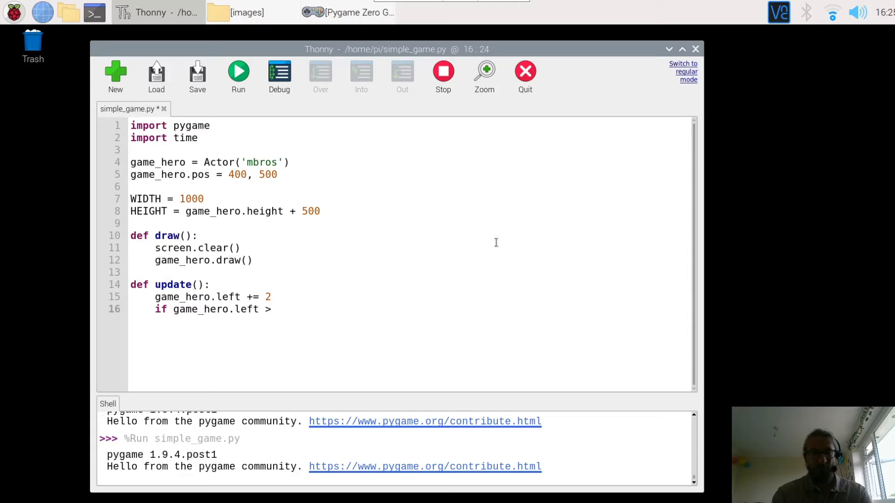
{"action": "type", "text": "WIDTH"}
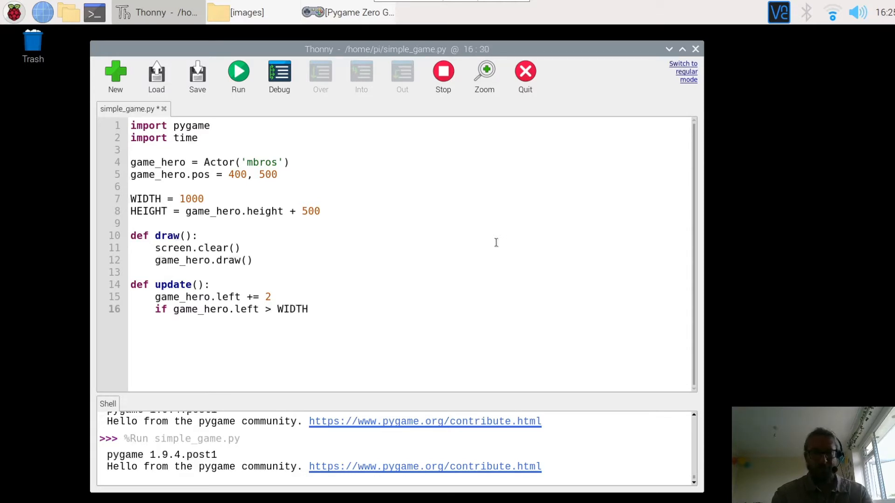
{"action": "left_click", "coordinate": [309, 308]}
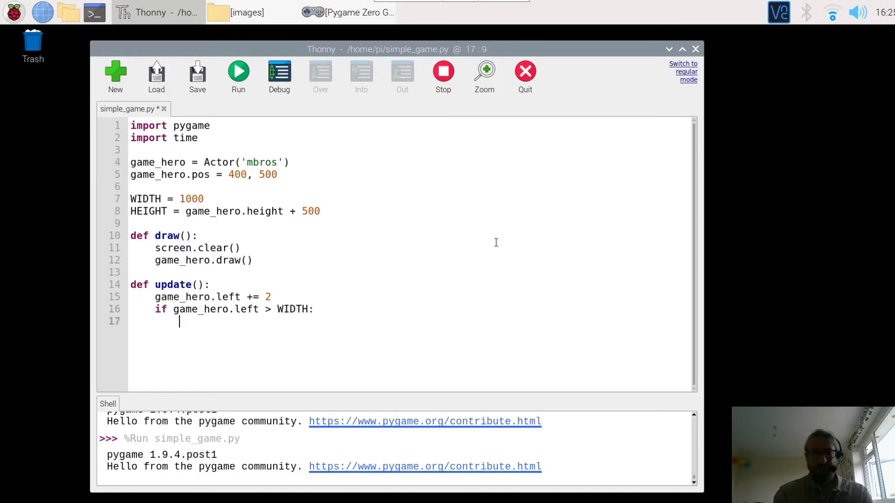
- Inside that condition, reset the hero with game_hero.right = 0
{"action": "type", "text": "gam"}
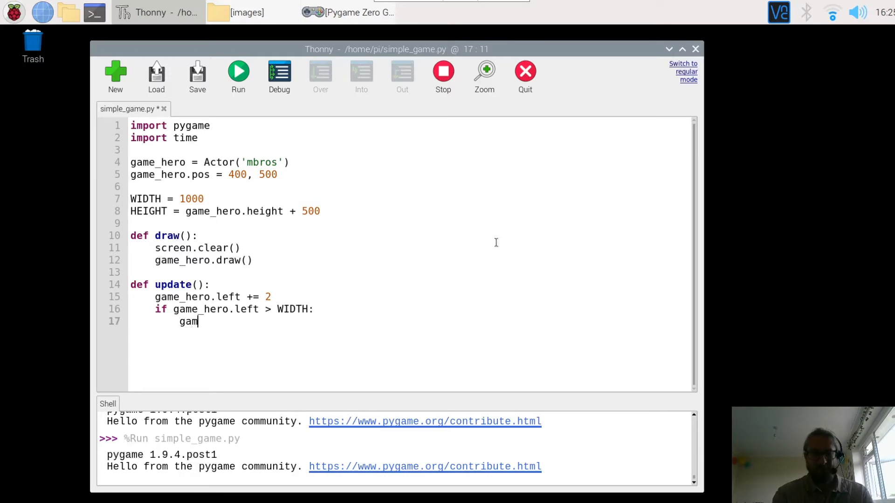
{"action": "type", "text": "e_h"}
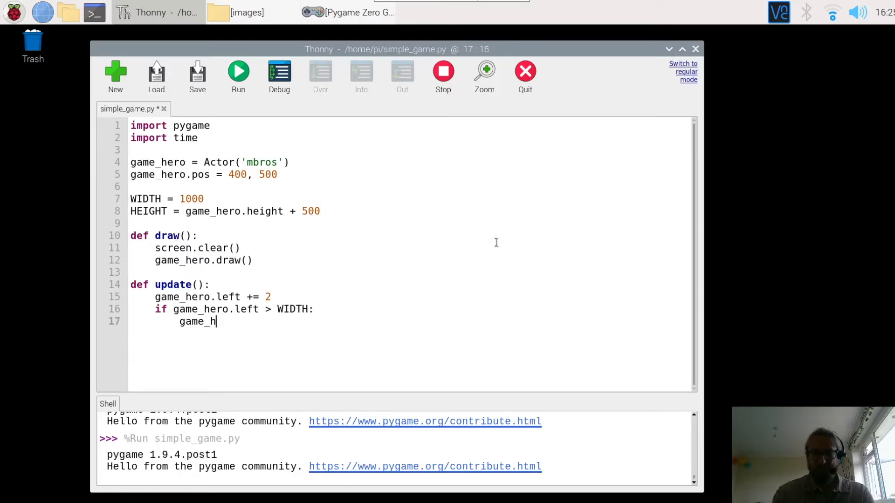
{"action": "type", "text": "ero."}
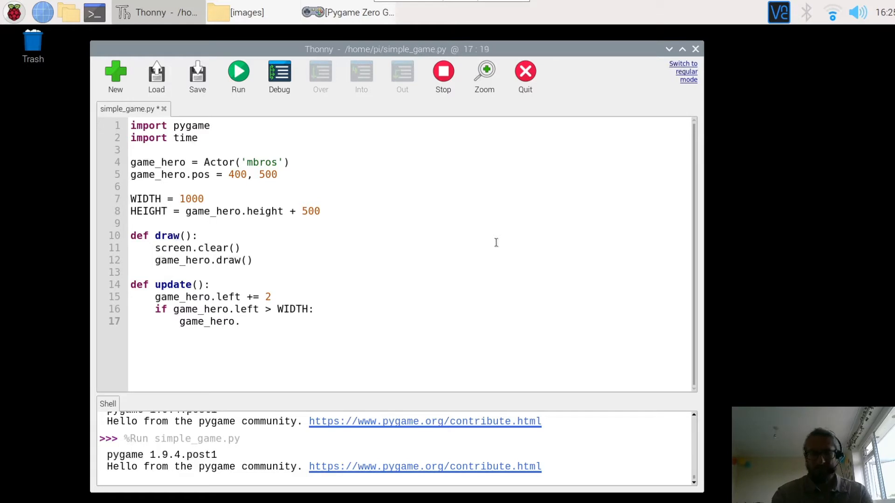
{"action": "type", "text": "right"}
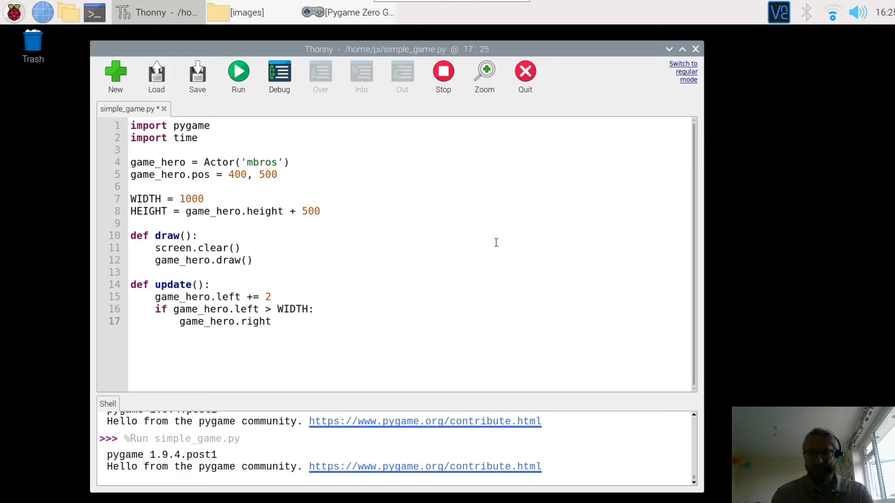
{"action": "type", "text": "= 0"}
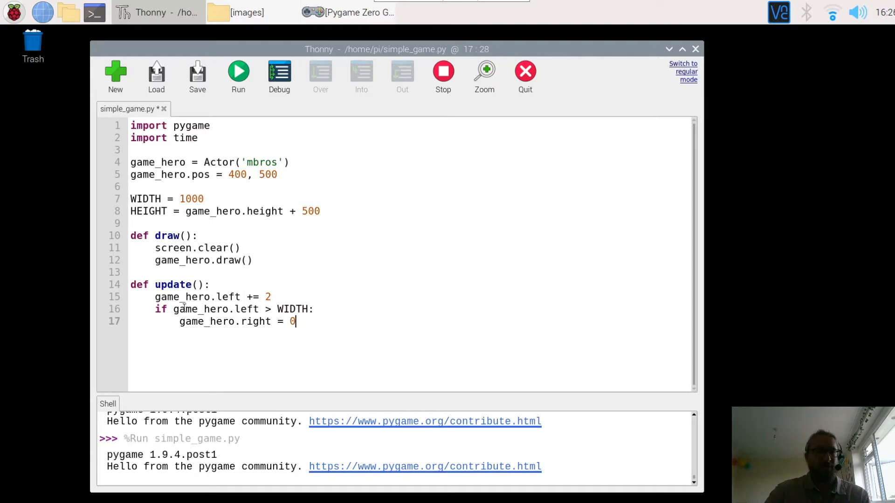
{"action": "mouse_move", "coordinate": [672, 267]}
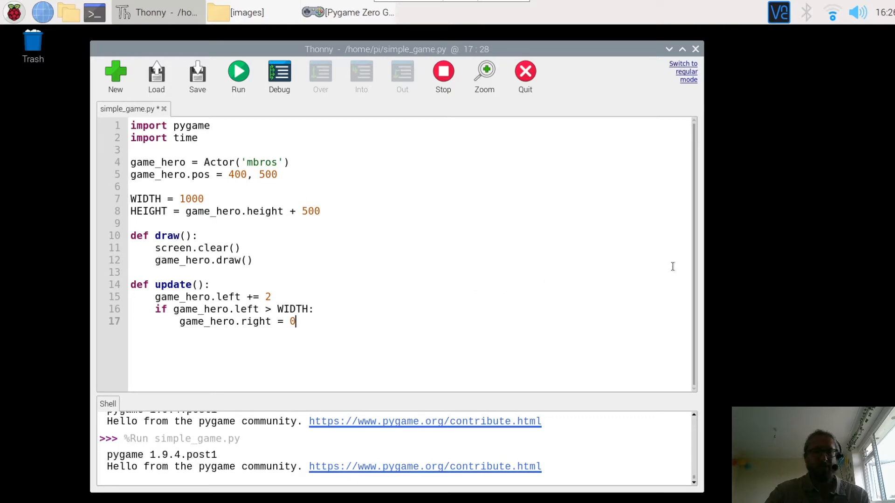
{"action": "mouse_move", "coordinate": [769, 286]}
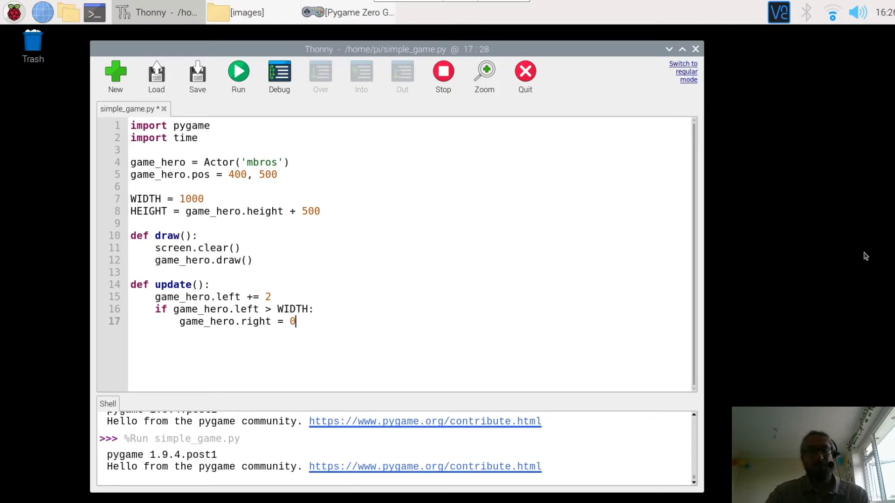
{"action": "mouse_move", "coordinate": [823, 236]}
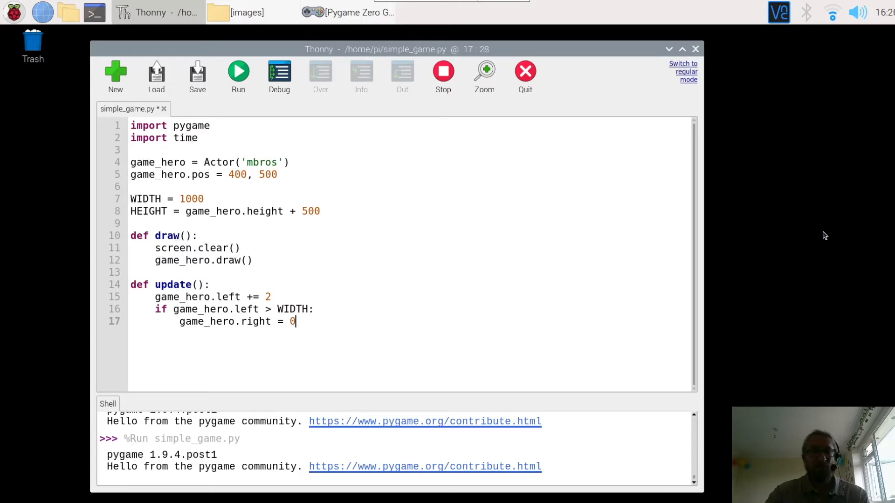
{"action": "mouse_move", "coordinate": [39, 217]}
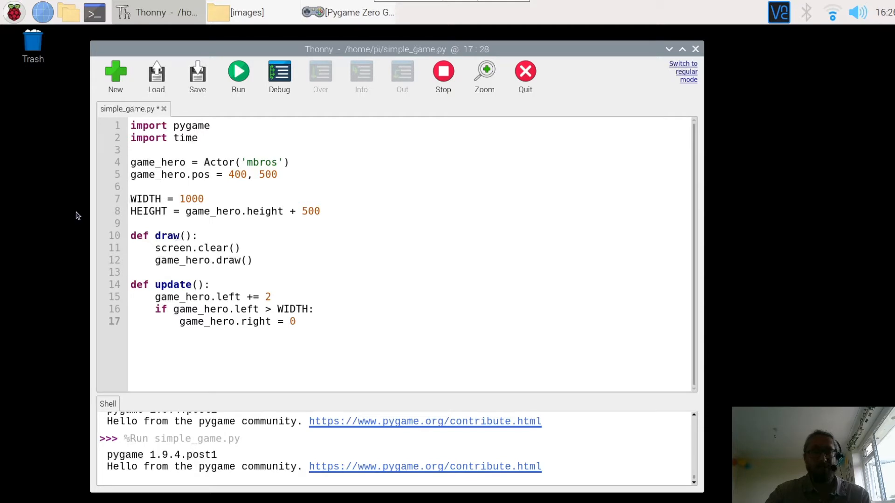
{"action": "mouse_move", "coordinate": [713, 53]}
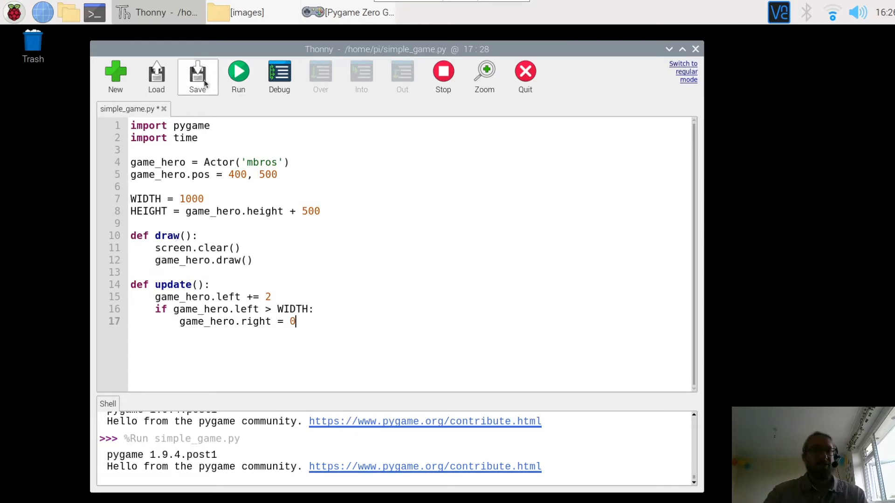
{"action": "left_click", "coordinate": [196, 76]}
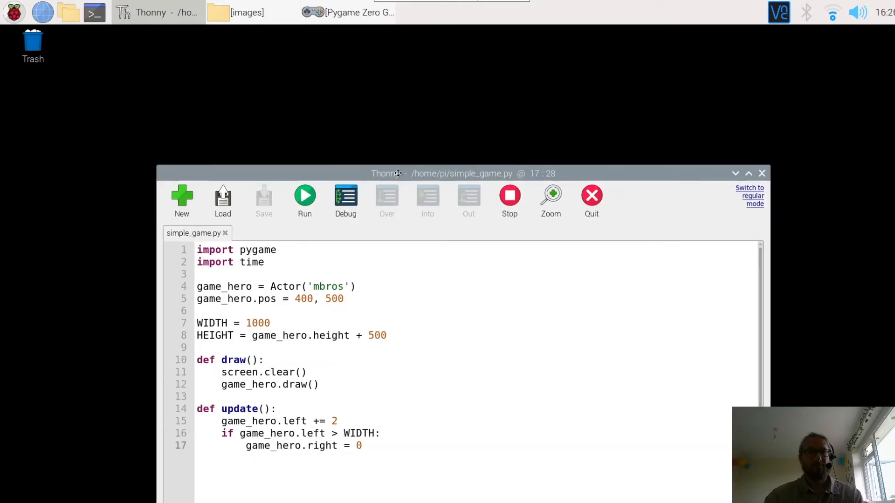
{"action": "left_click", "coordinate": [304, 197]}
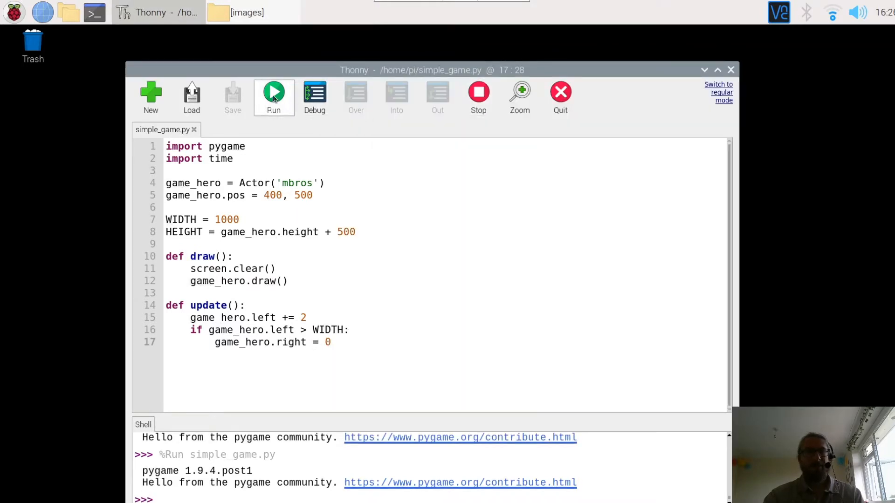
{"action": "left_click", "coordinate": [273, 92]}
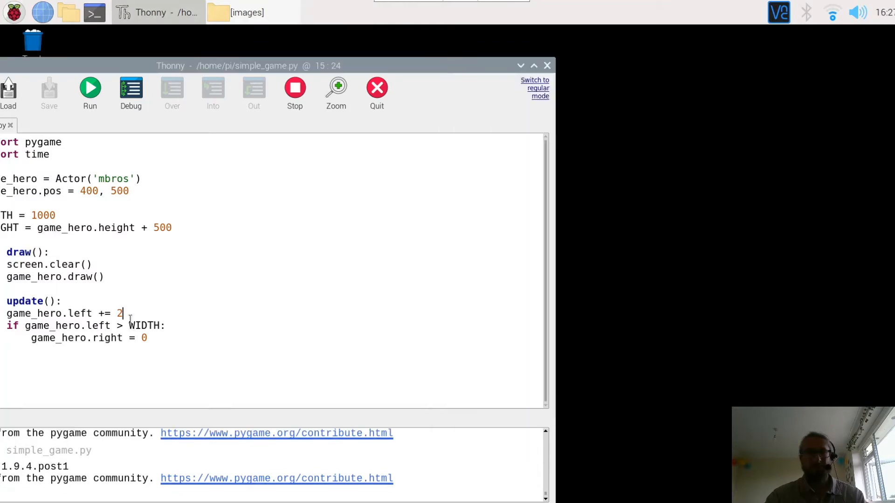
- Change the hero's step size from 2 to 5 pixels per update
{"action": "type", "text": "5"}
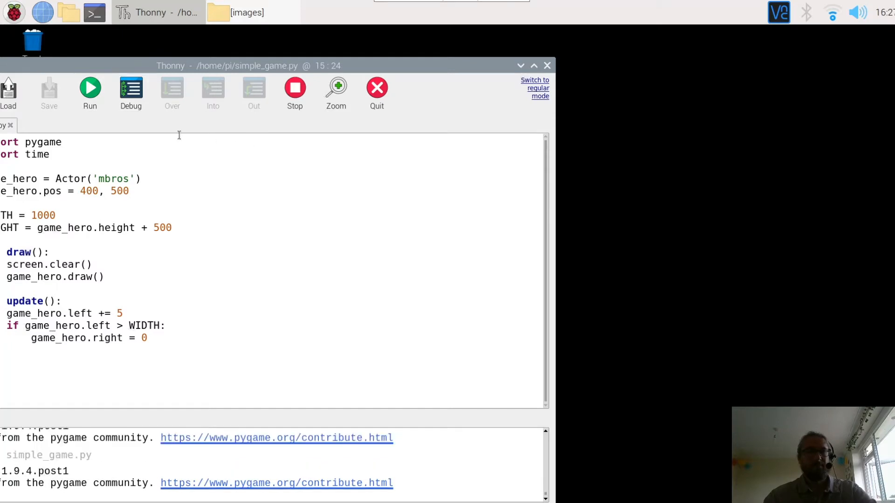
{"action": "left_click", "coordinate": [89, 88]}
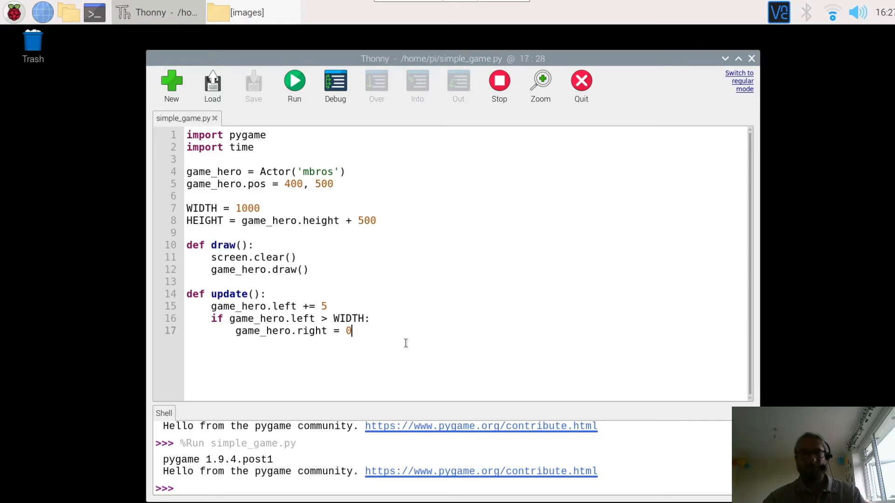
- Define a new on_mouse_down(pos) handler below the update function
{"action": "key", "text": "enter"}
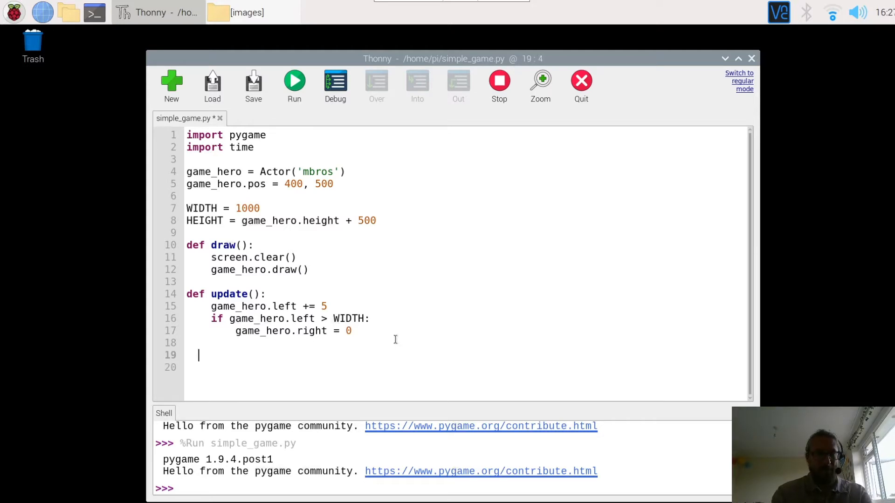
{"action": "type", "text": "def"}
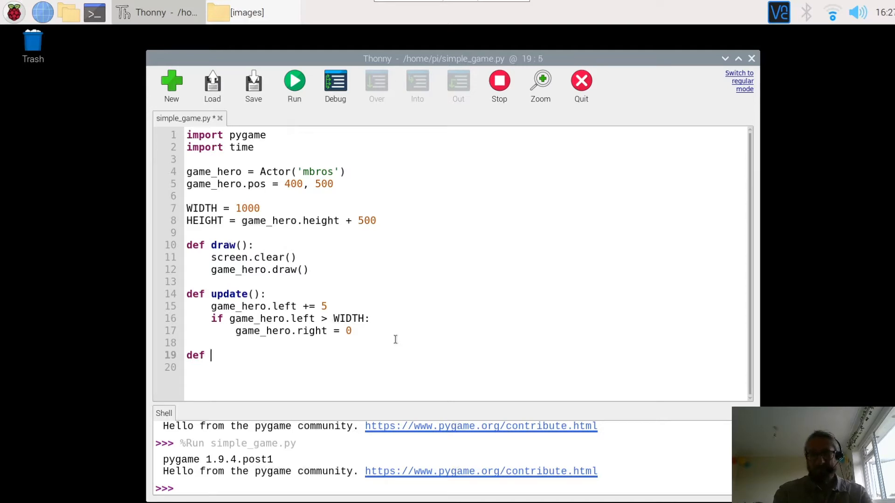
{"action": "type", "text": "on_"}
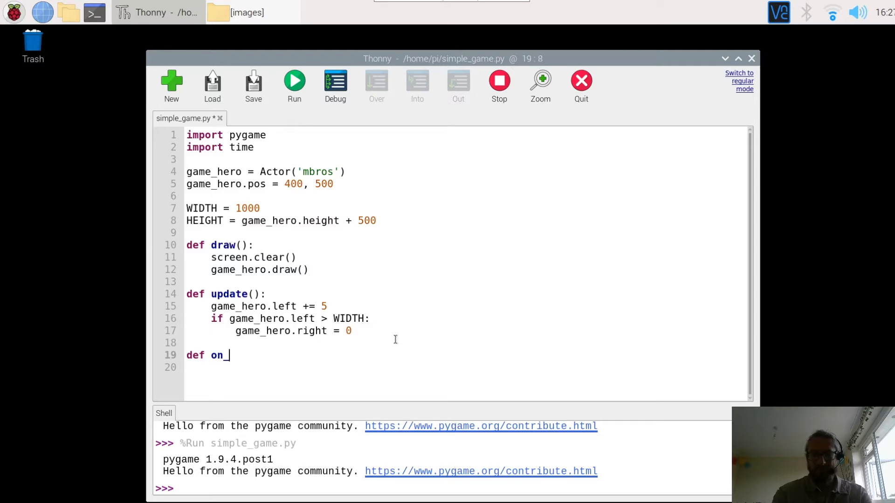
{"action": "type", "text": "mouse_"}
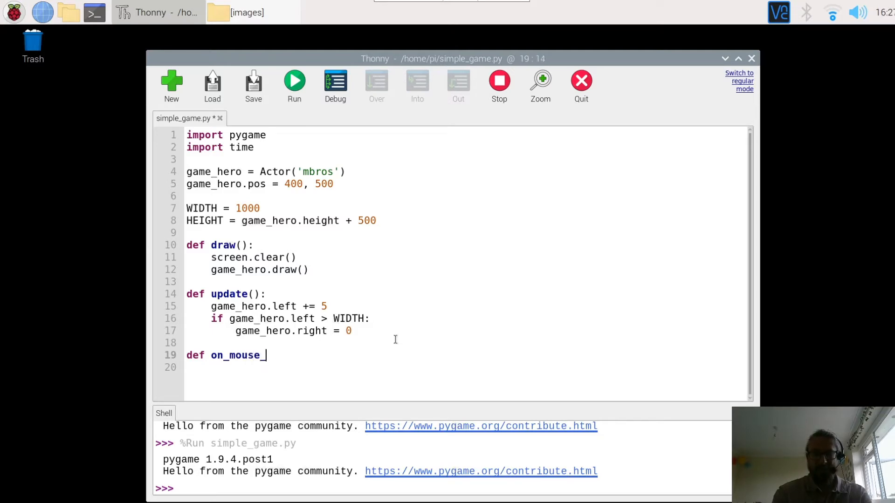
{"action": "type", "text": "down"}
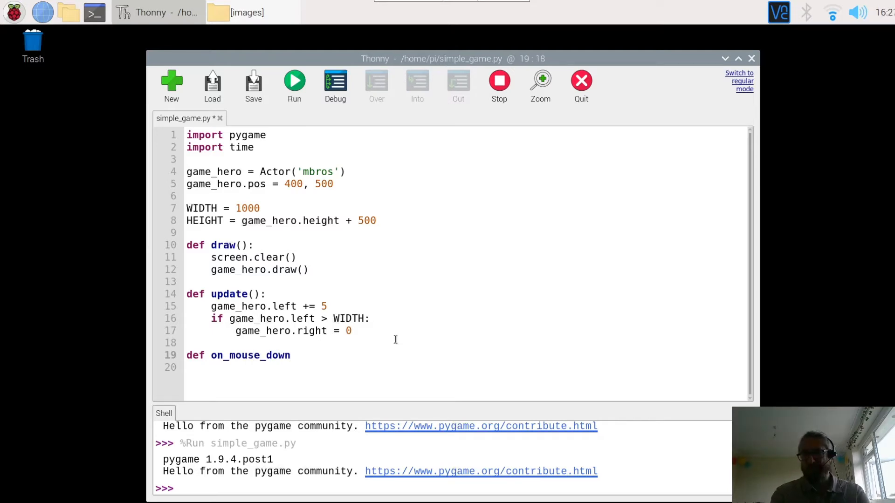
{"action": "type", "text": "(p"}
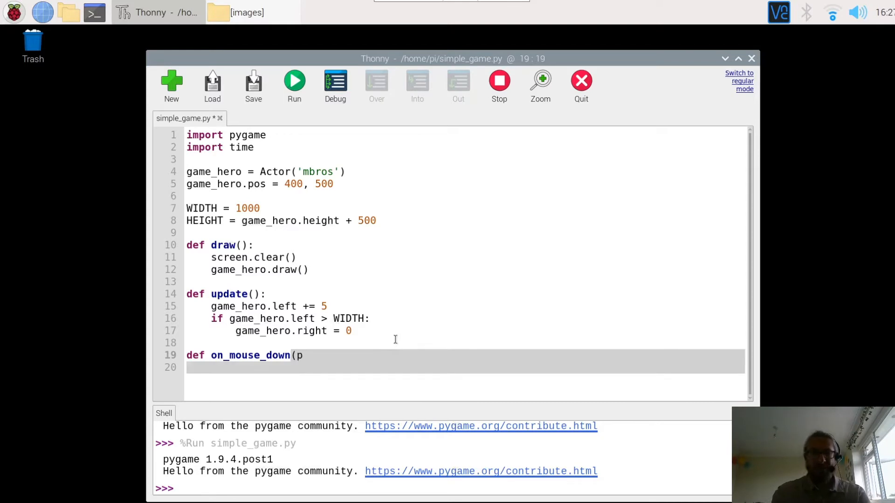
{"action": "type", "text": "os)"}
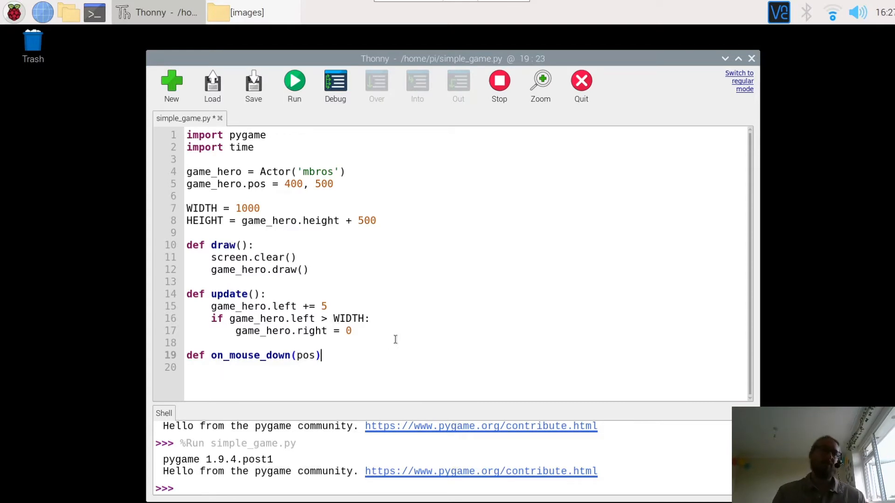
{"action": "mouse_move", "coordinate": [373, 360]}
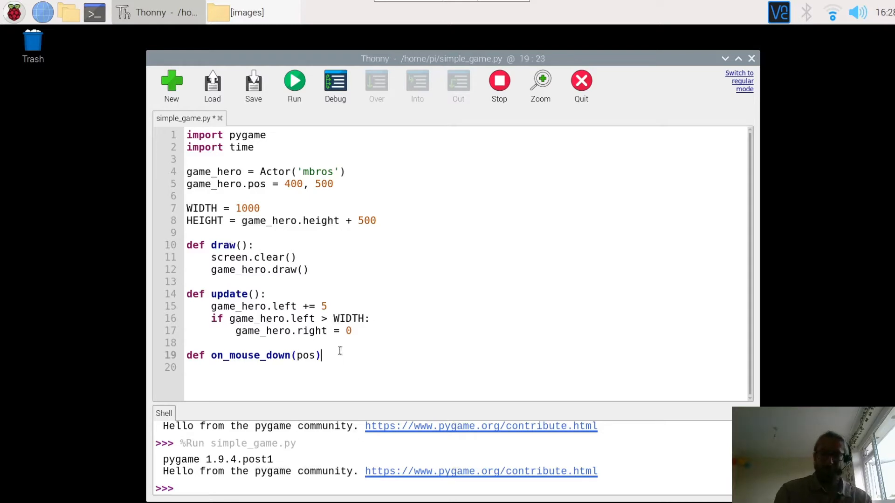
{"action": "type", "text": ":"}
{"action": "type", "text": "if"}
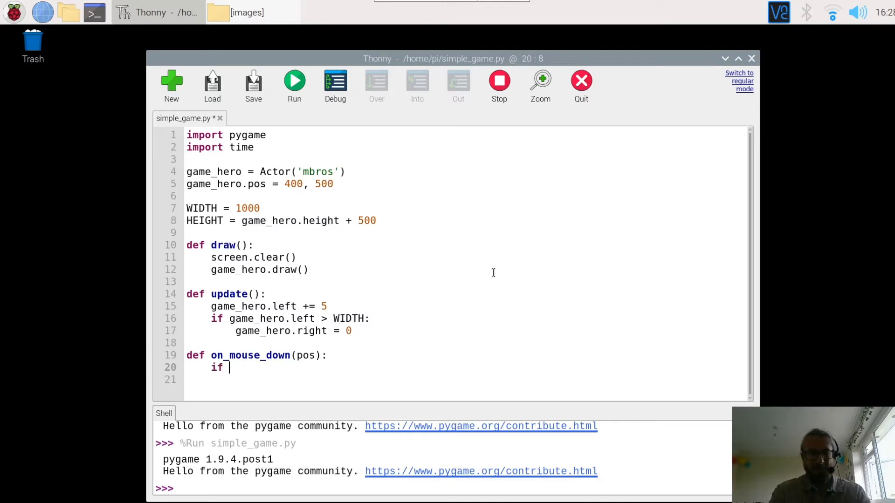
- Begin the handler with an if test on game_hero.collidepoint(pos)
{"action": "type", "text": "game_her"}
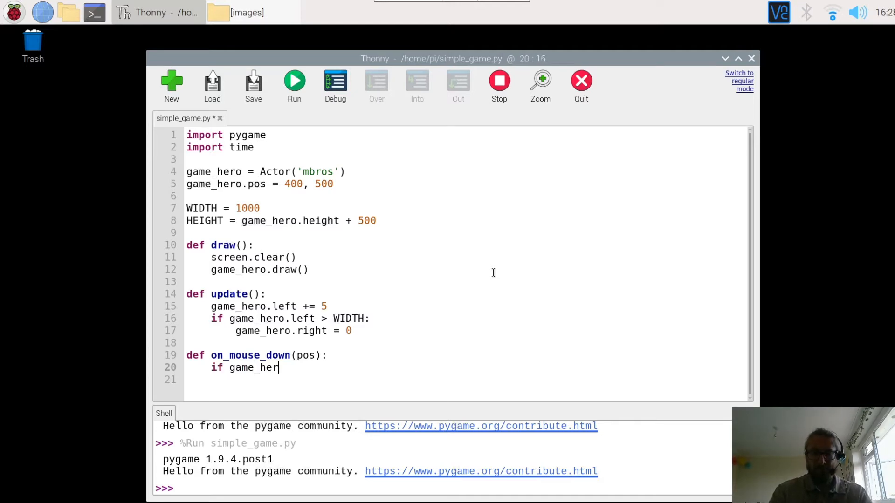
{"action": "type", "text": "."}
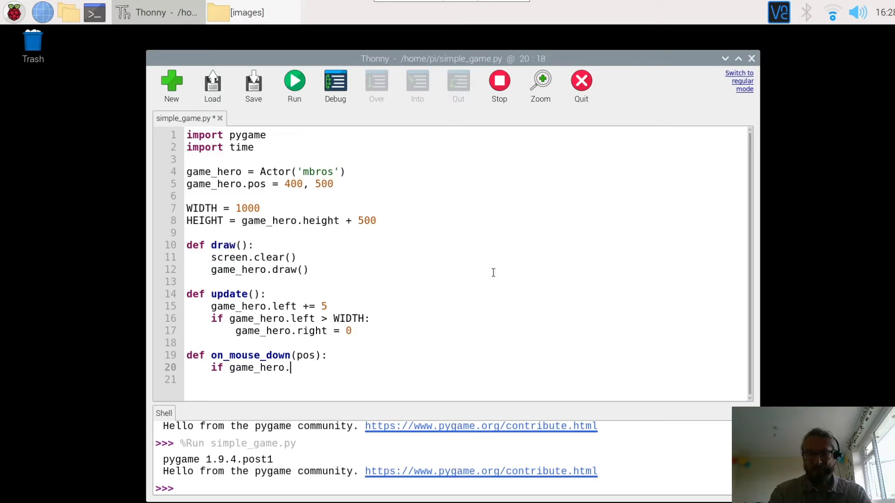
{"action": "type", "text": "co"}
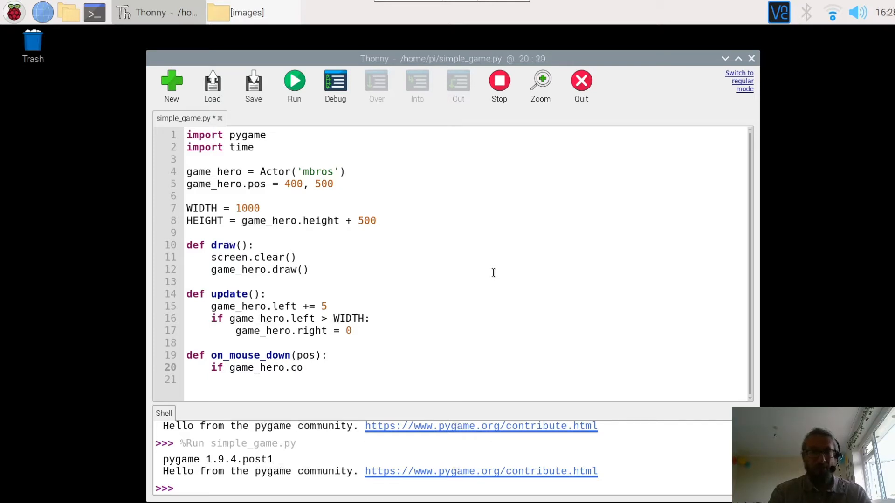
{"action": "type", "text": "l"}
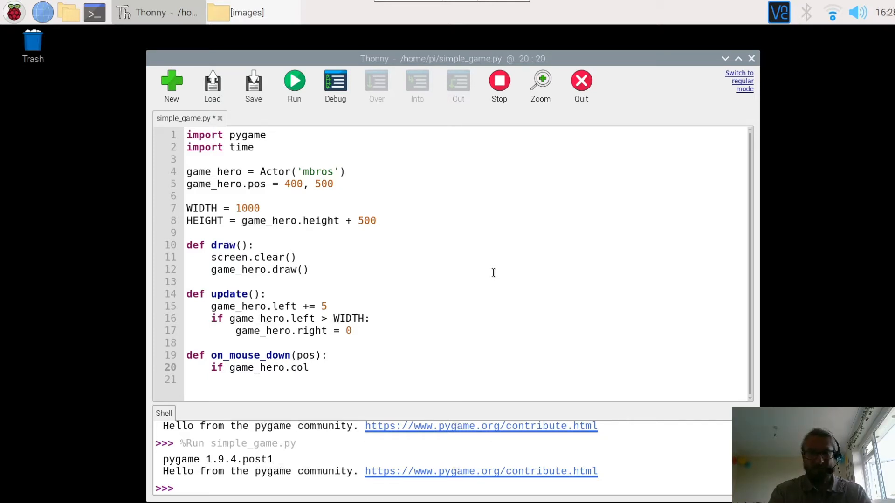
{"action": "type", "text": "lide"}
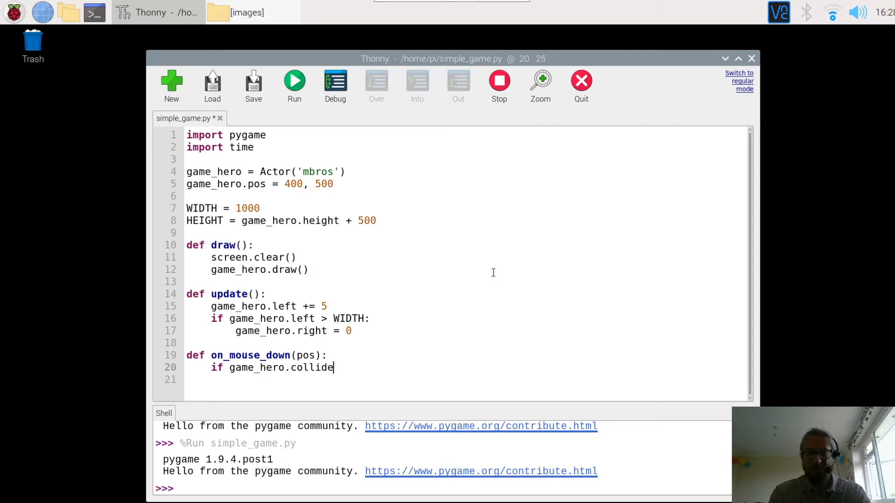
{"action": "type", "text": "poin"}
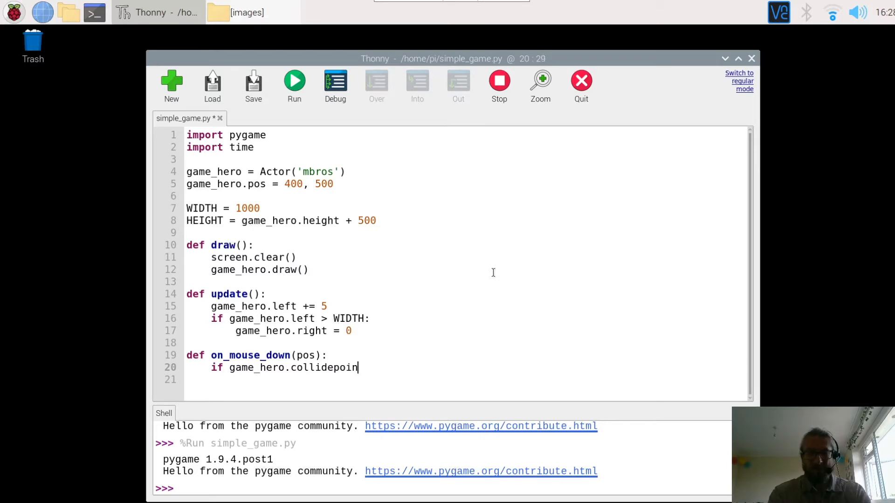
{"action": "type", "text": "("}
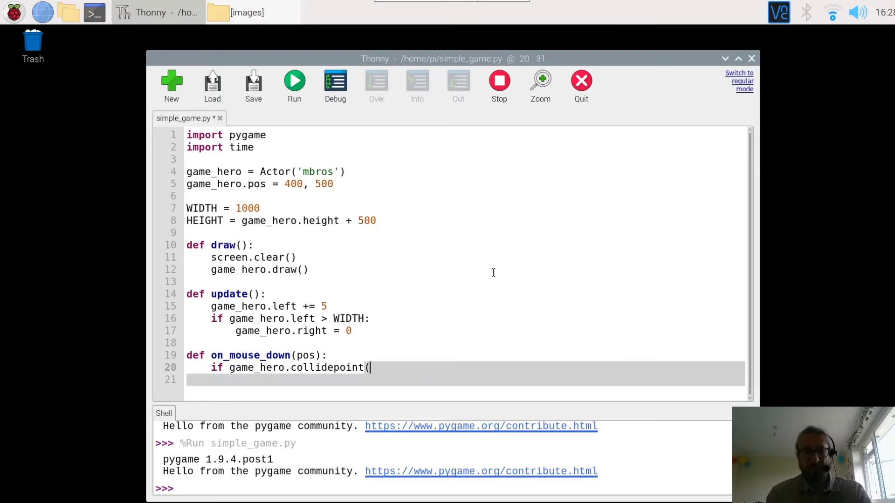
{"action": "type", "text": "pos"}
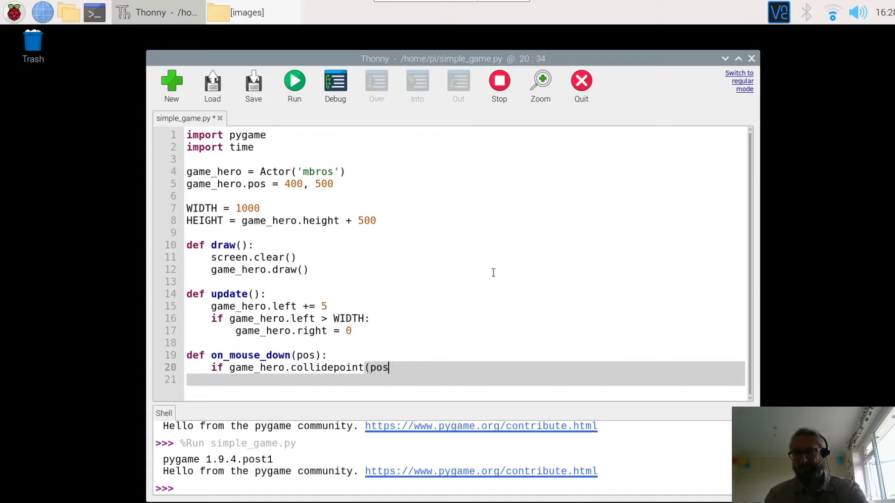
{"action": "type", "text": ")"}
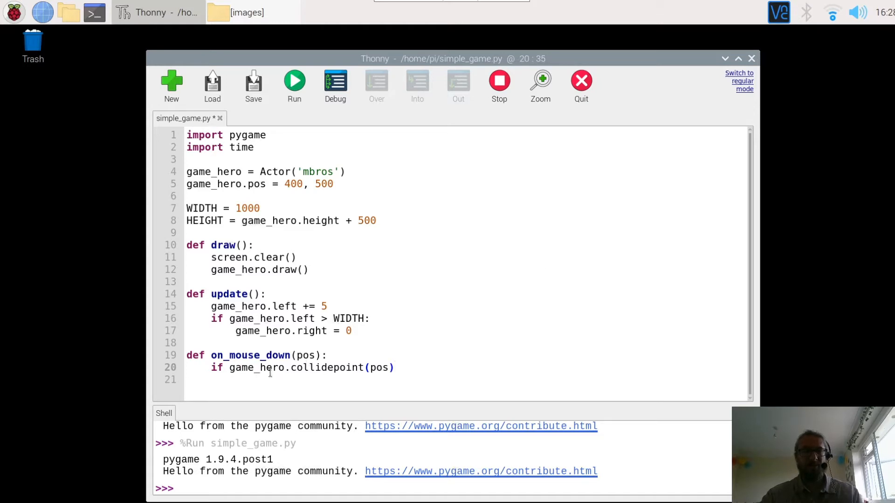
{"action": "mouse_move", "coordinate": [476, 227]}
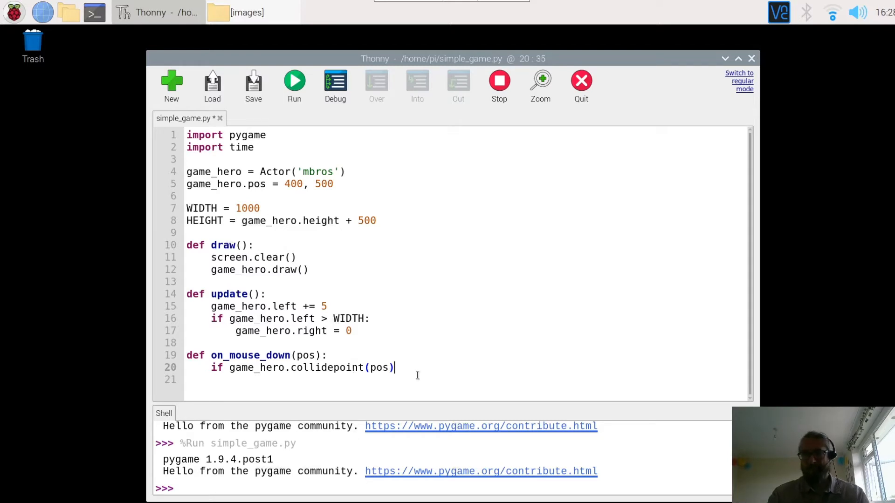
- Close the collidepoint test and have it print "You got me!" when the hero is hit
{"action": "type", "text": "@"}
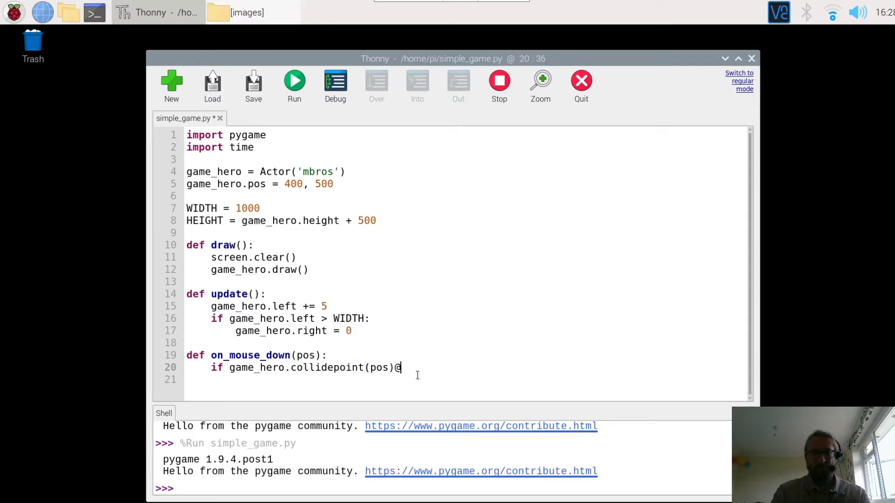
{"action": "key", "text": "Backspace"}
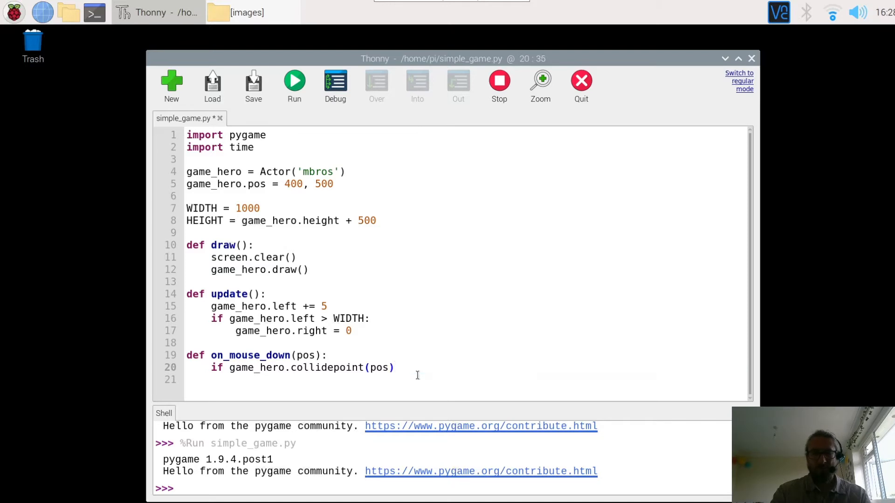
{"action": "type", "text": ";"}
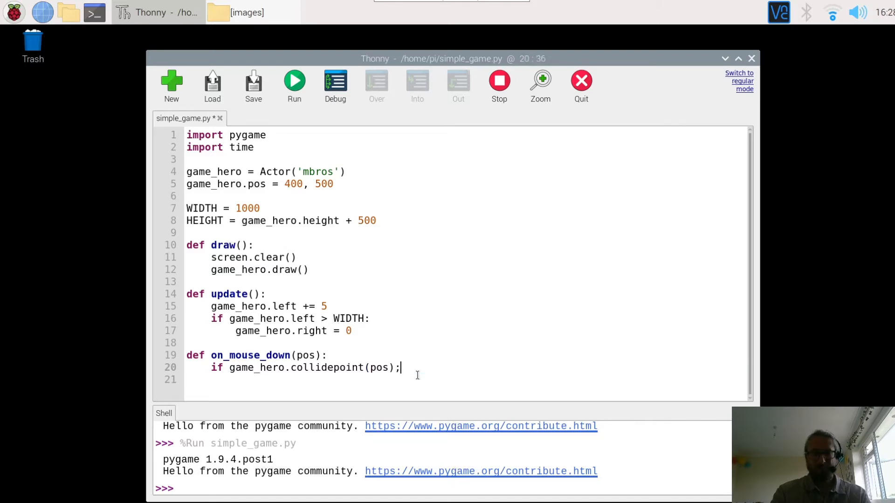
{"action": "type", "text": "p"}
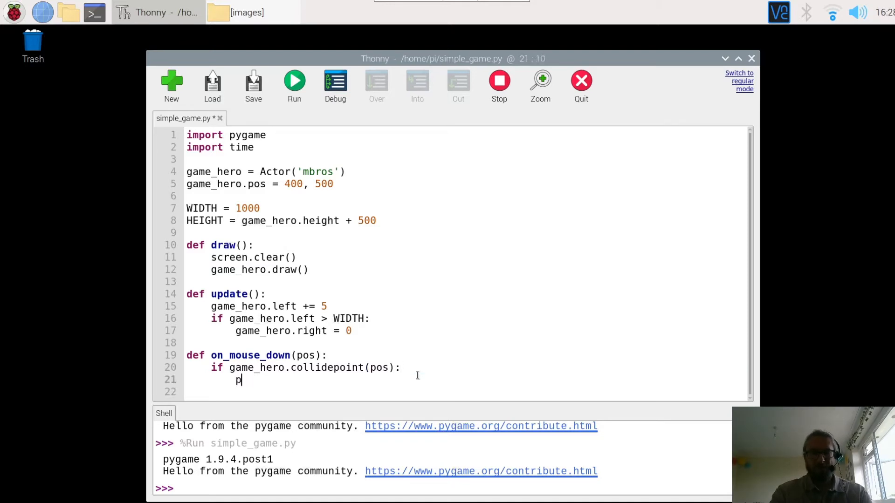
{"action": "type", "text": "rint \""}
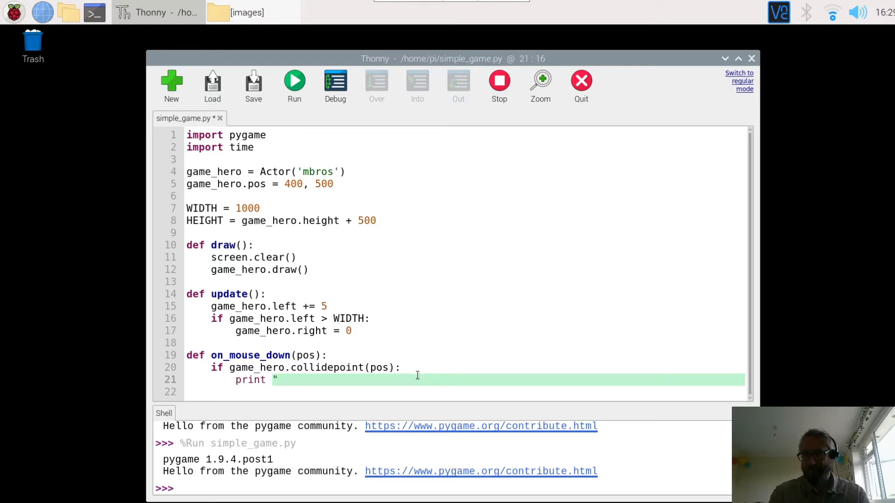
{"action": "type", "text": "Youi got"}
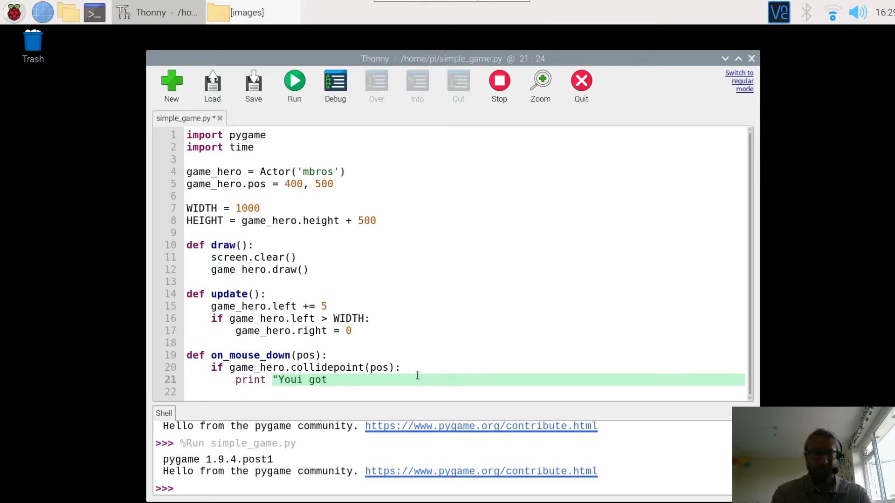
{"action": "key", "text": "BackSpace"}
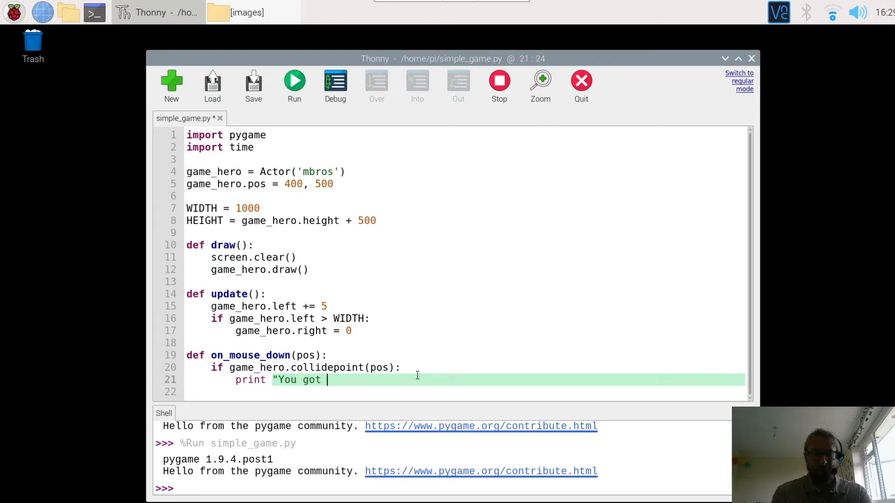
{"action": "type", "text": "me!"}
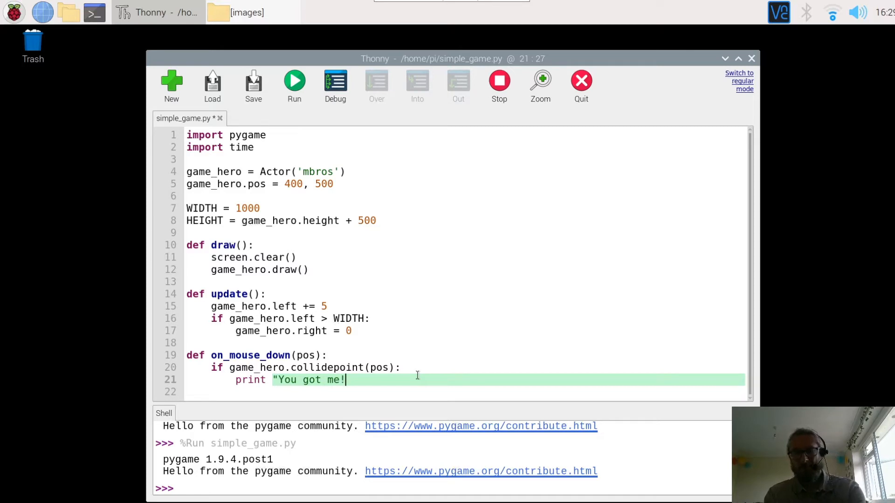
{"action": "type", "text": "\")"}
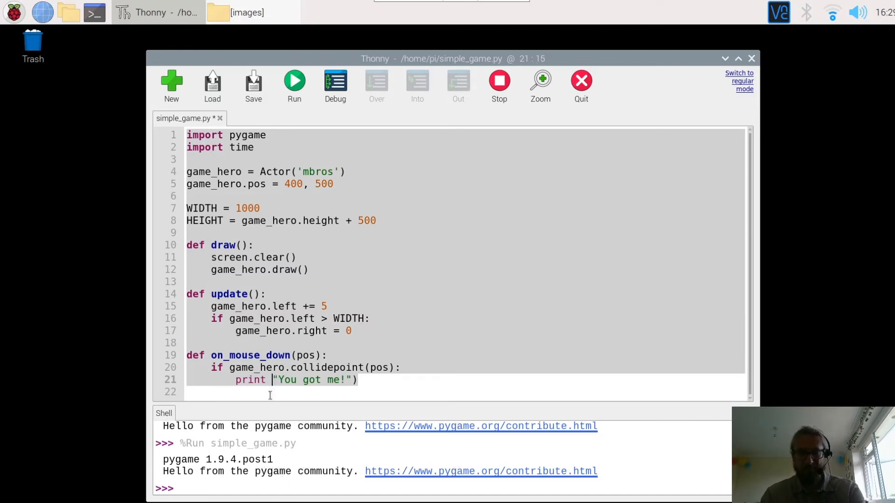
{"action": "type", "text": "("}
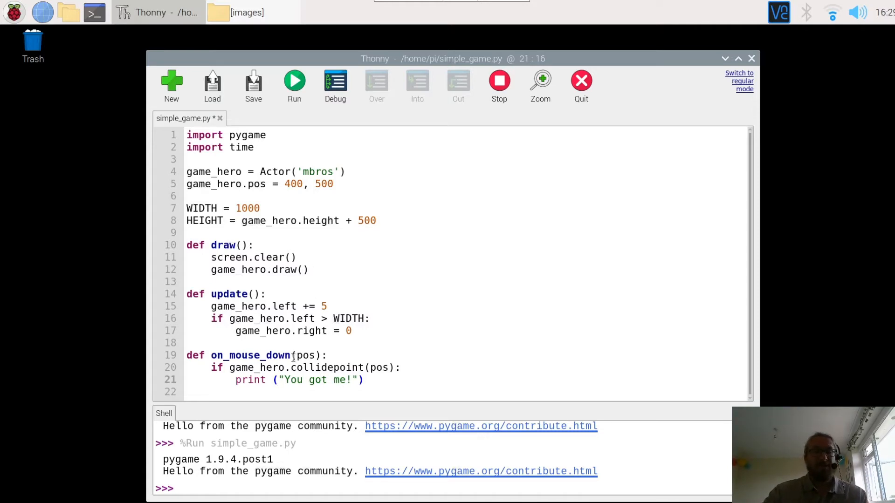
{"action": "left_click", "coordinate": [277, 380]}
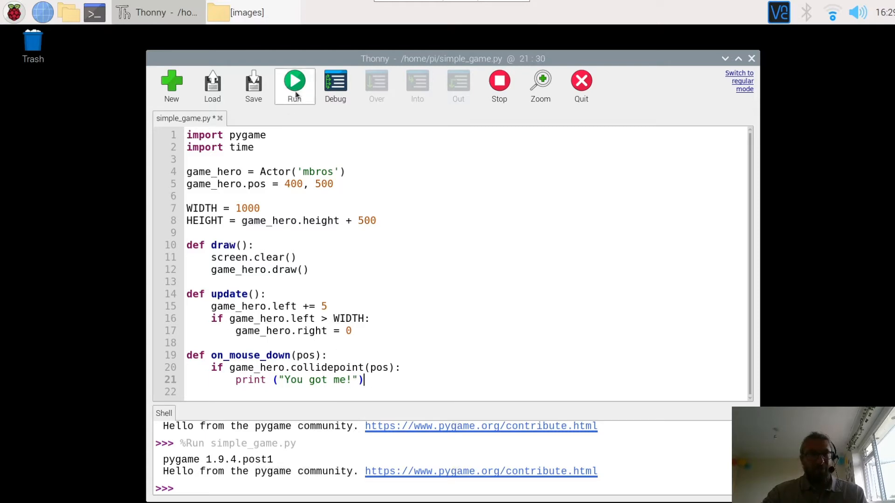
- Run the game, click the hero to see "You got me!" in the shell, then close it
{"action": "left_click", "coordinate": [294, 86]}
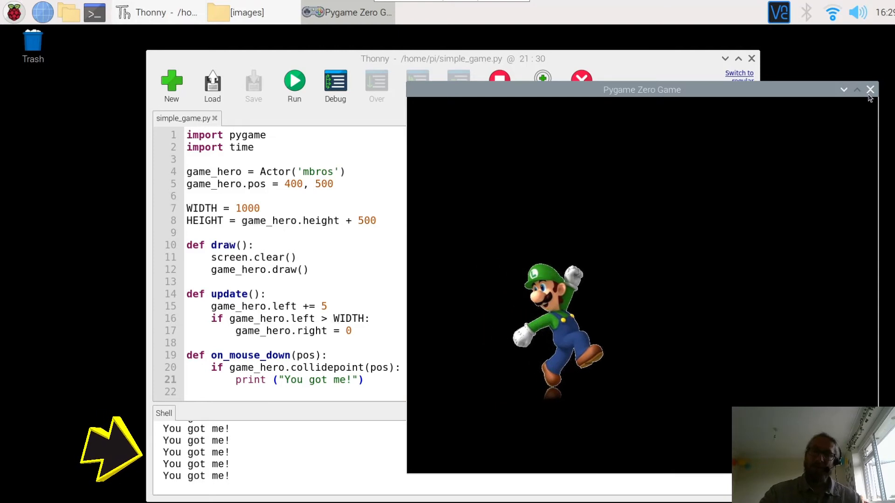
{"action": "left_click", "coordinate": [869, 89]}
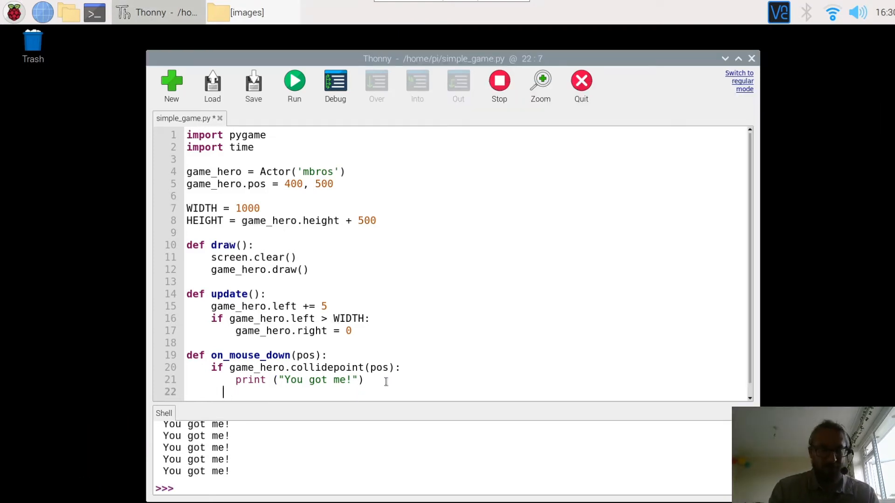
- Add an else branch printing "You missed me" when the click misses the hero
{"action": "type", "text": "else"}
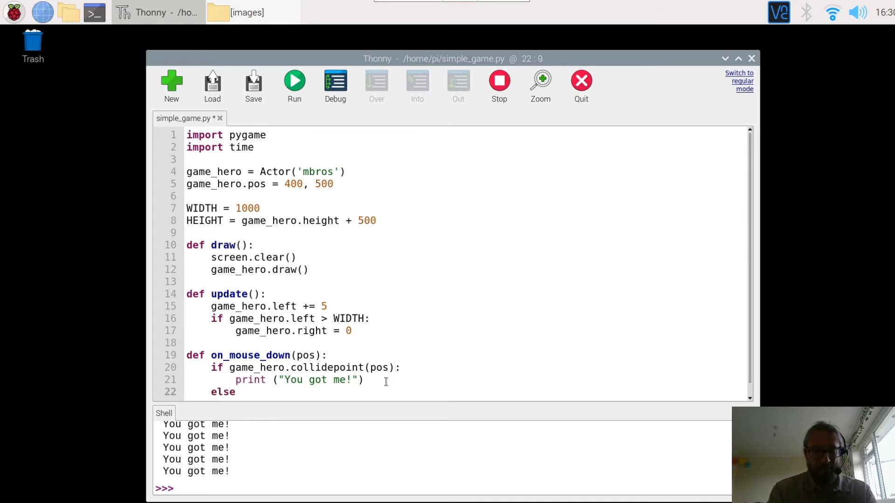
{"action": "type", "text": ":"}
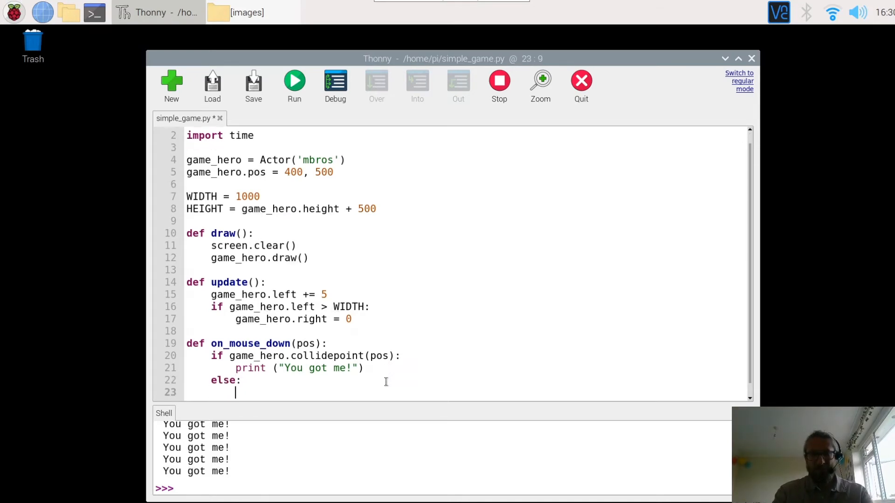
{"action": "type", "text": "print"}
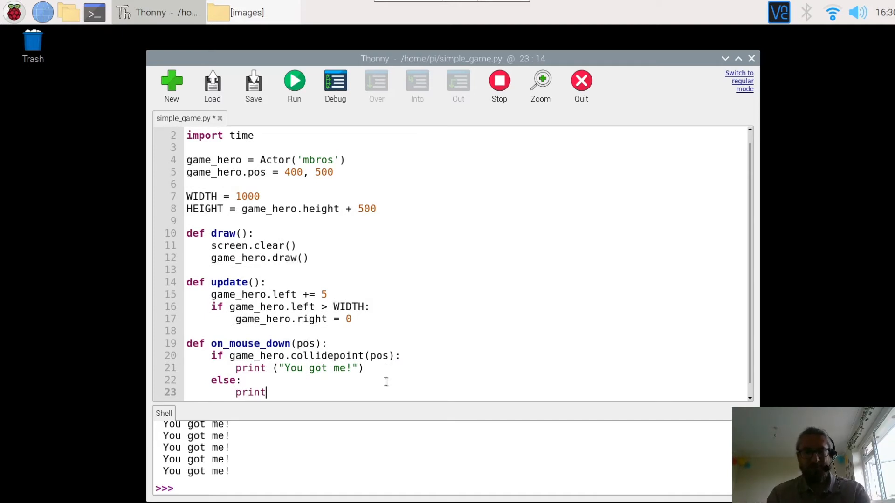
{"action": "type", "text": "(\""}
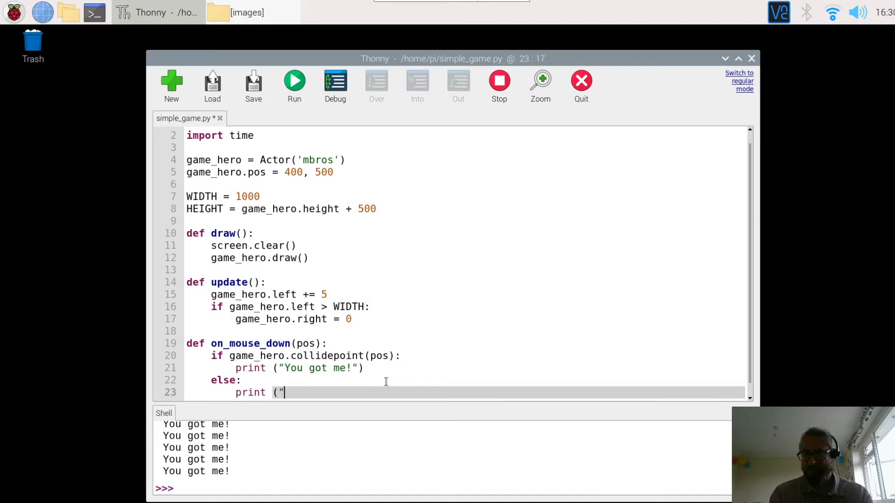
{"action": "type", "text": "You"}
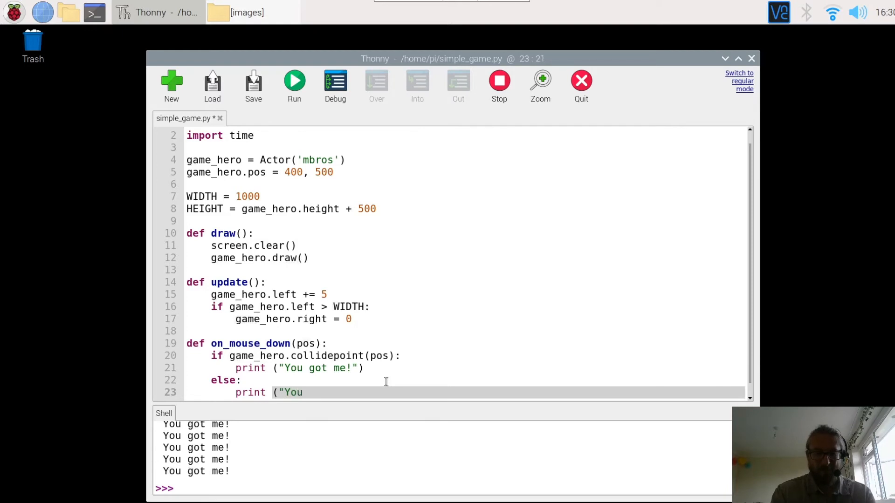
{"action": "type", "text": "missed me"}
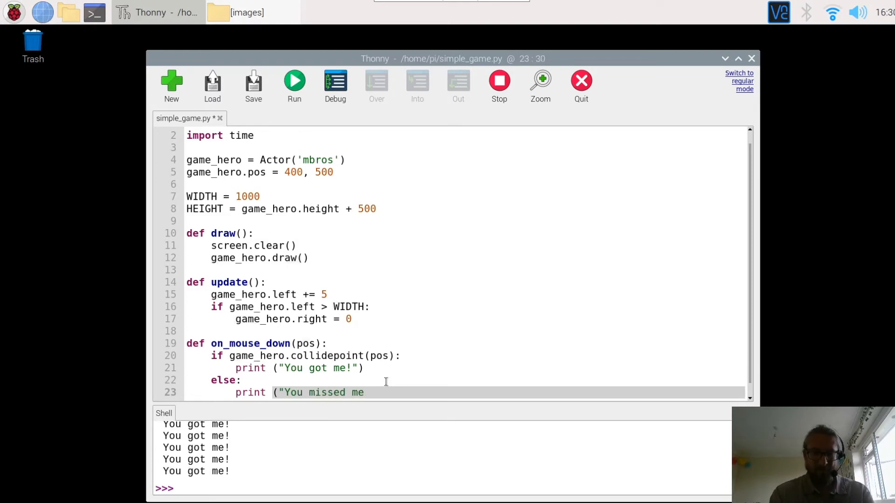
{"action": "type", "text": "\")"}
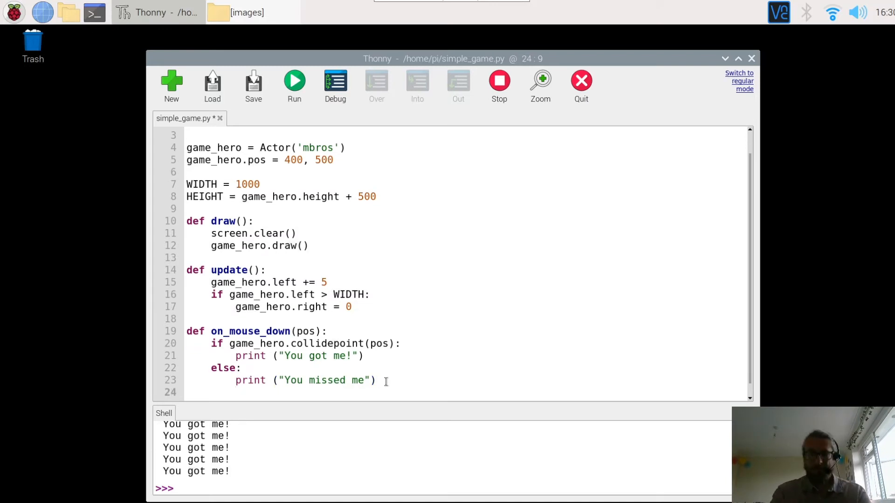
- On a miss set game_hero.image = 'mbros', fixing the game.hero typo
{"action": "type", "text": "game"}
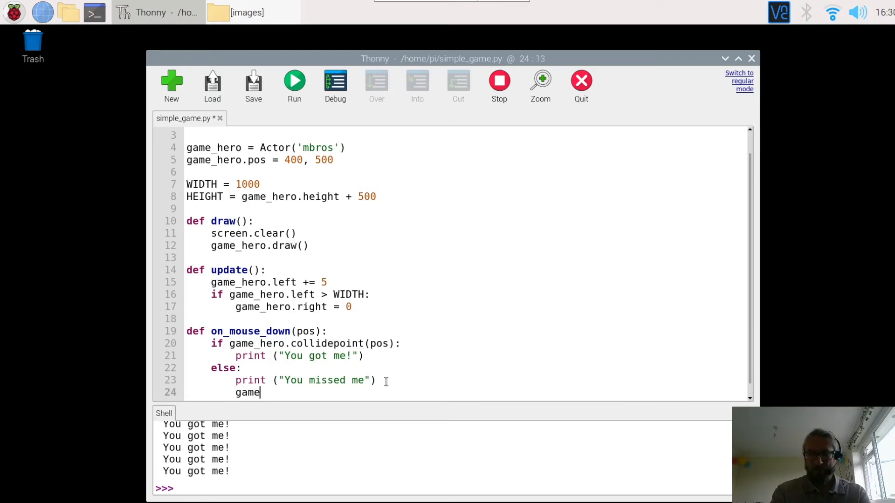
{"action": "type", "text": "."}
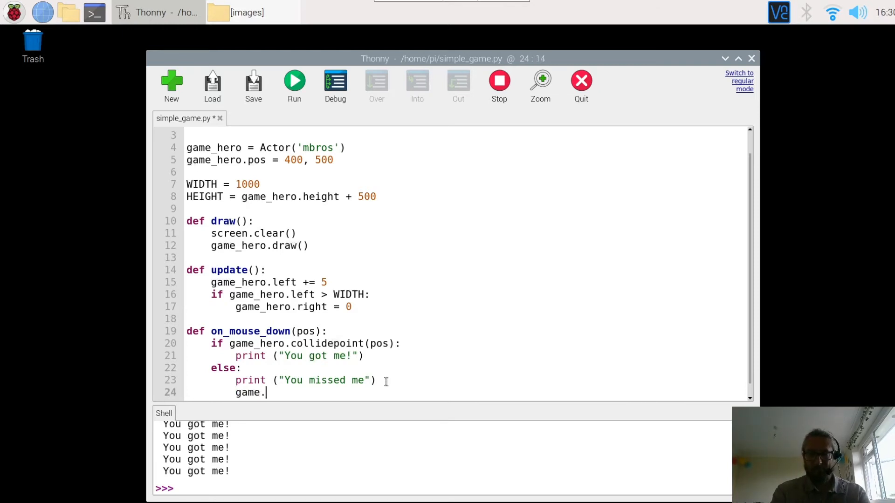
{"action": "type", "text": "h"}
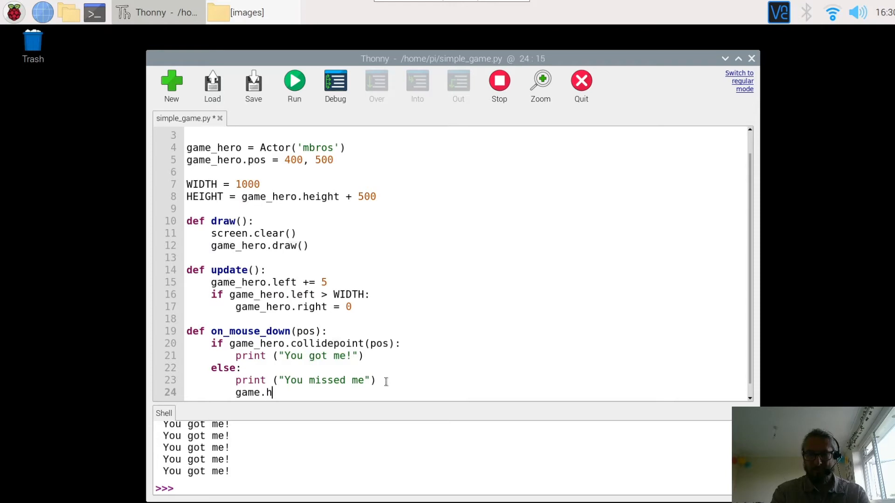
{"action": "type", "text": "ero"}
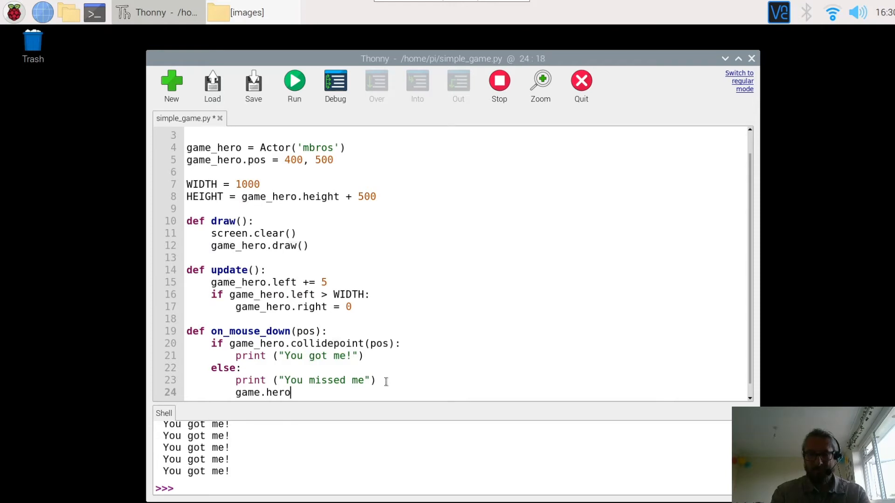
{"action": "type", "text": ".image"}
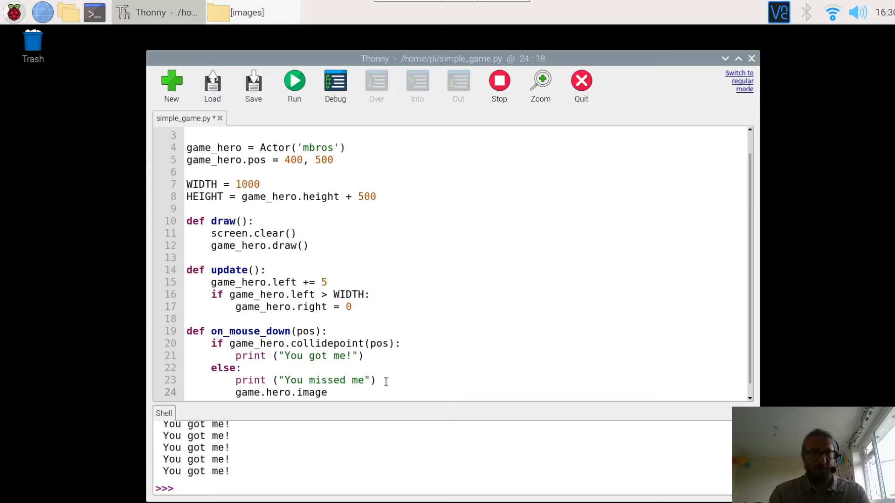
{"action": "left_click", "coordinate": [264, 393]}
{"action": "type", "text": "_"}
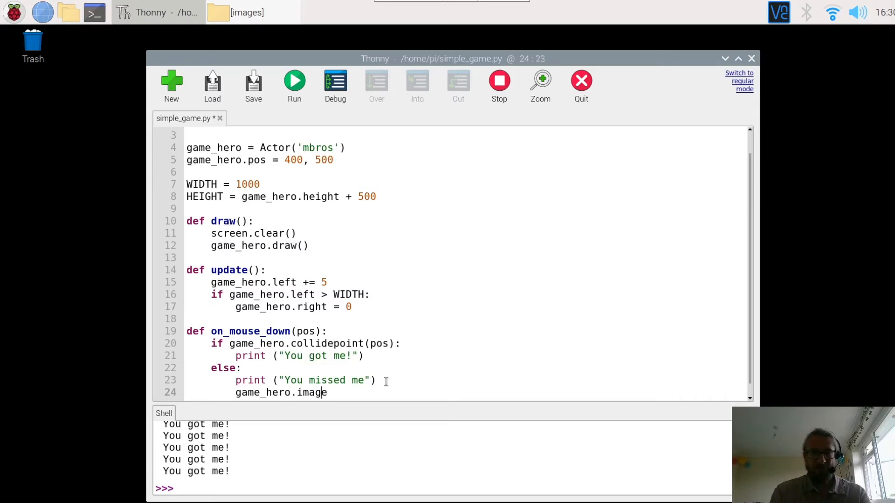
{"action": "type", "text": "="}
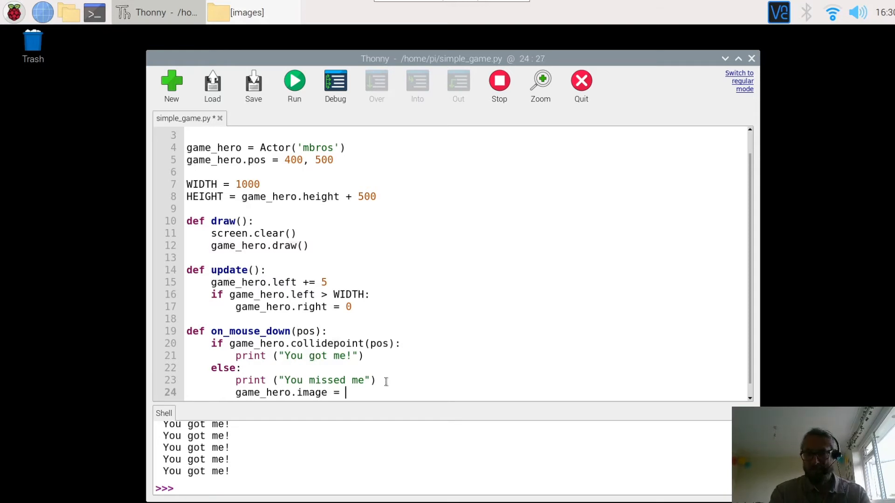
{"action": "type", "text": "'m"}
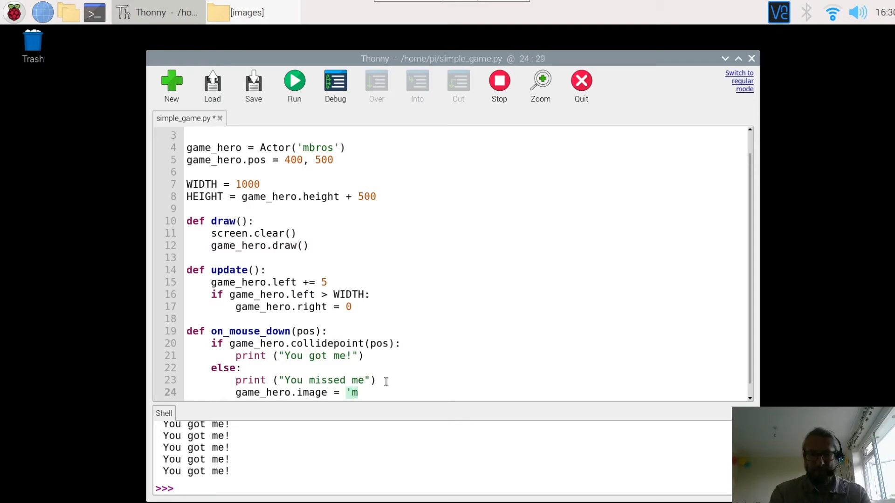
{"action": "type", "text": "bros'"}
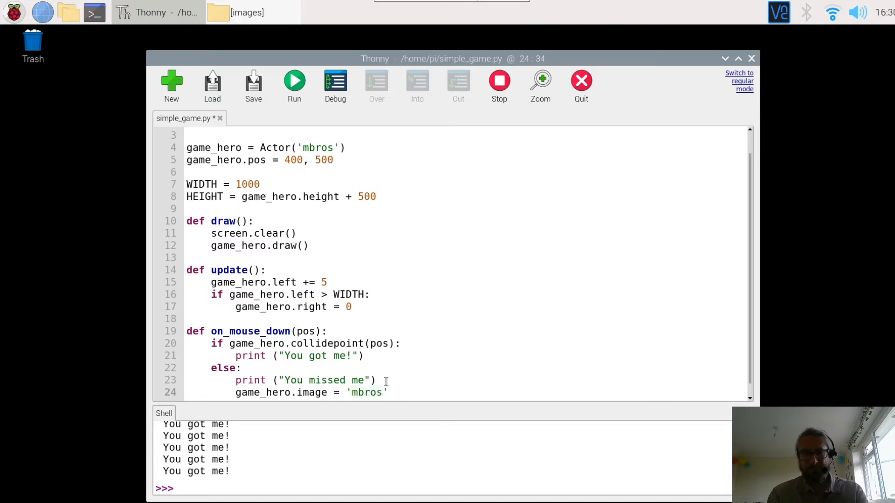
- Add a commented-out sounds.eep.play() line and switch the image name to 'pi'
{"action": "type", "text": "sou"}
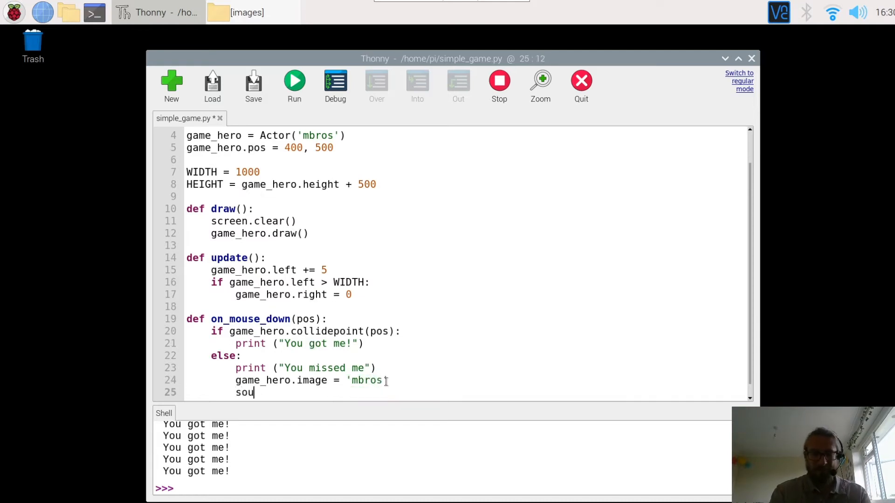
{"action": "type", "text": "nd"}
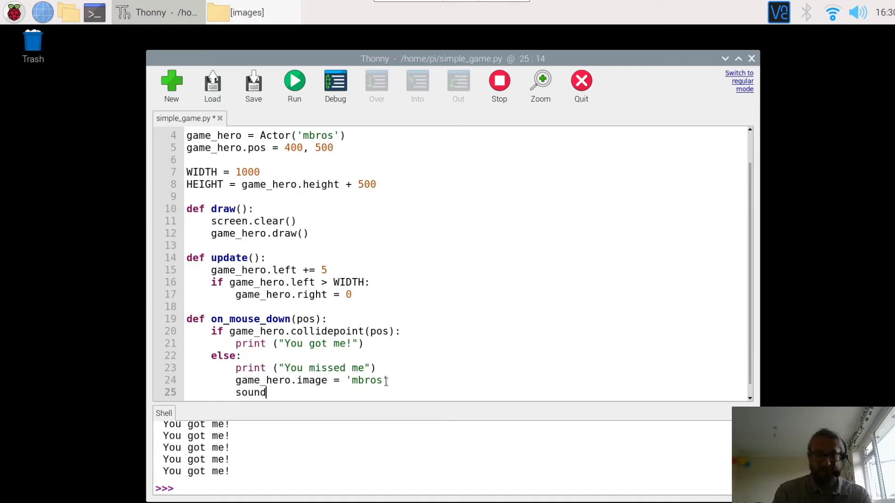
{"action": "type", "text": "s."}
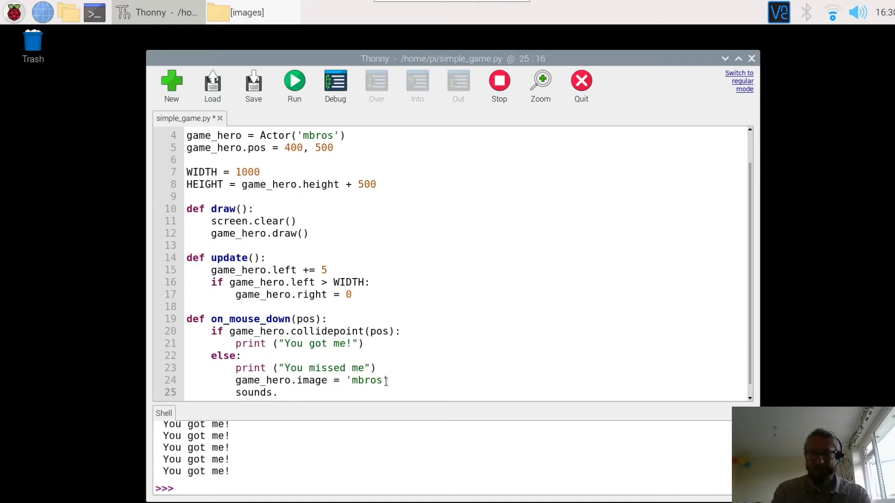
{"action": "type", "text": "eep"}
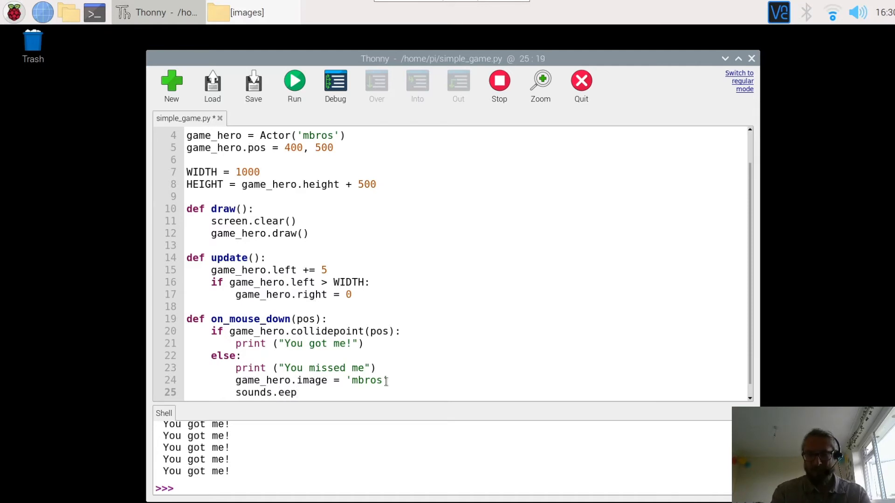
{"action": "type", "text": ".play("}
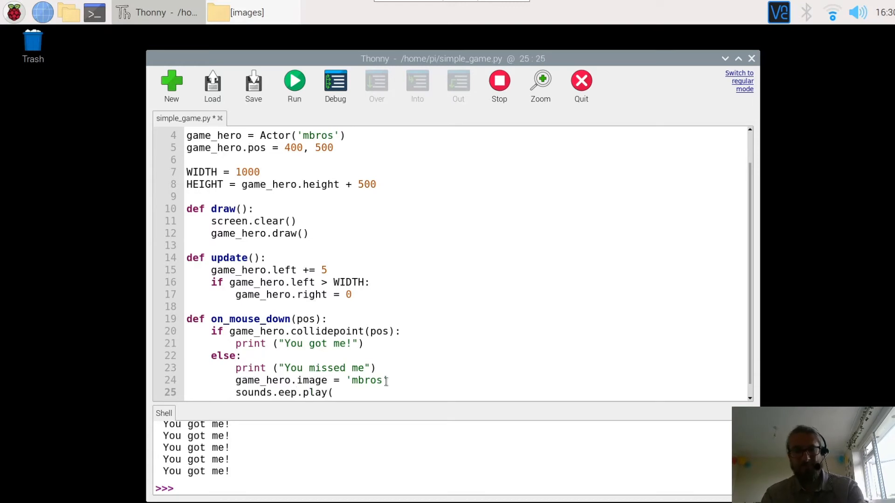
{"action": "type", "text": ")"}
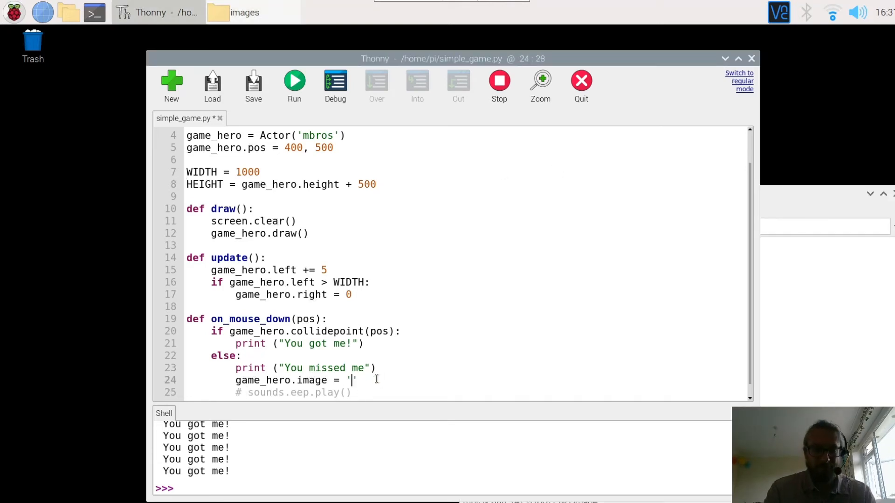
{"action": "type", "text": "pi"}
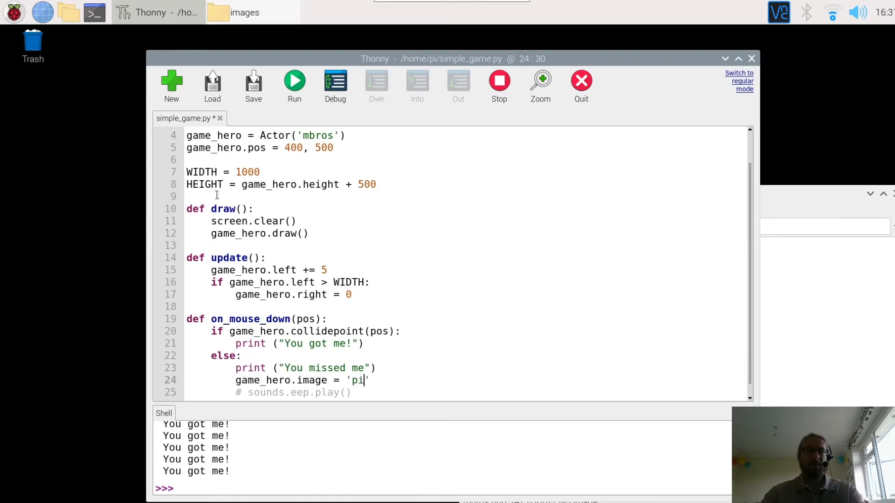
- Run the game, miss the hero to see it swap to the Pi image, then close it
{"action": "left_click", "coordinate": [294, 82]}
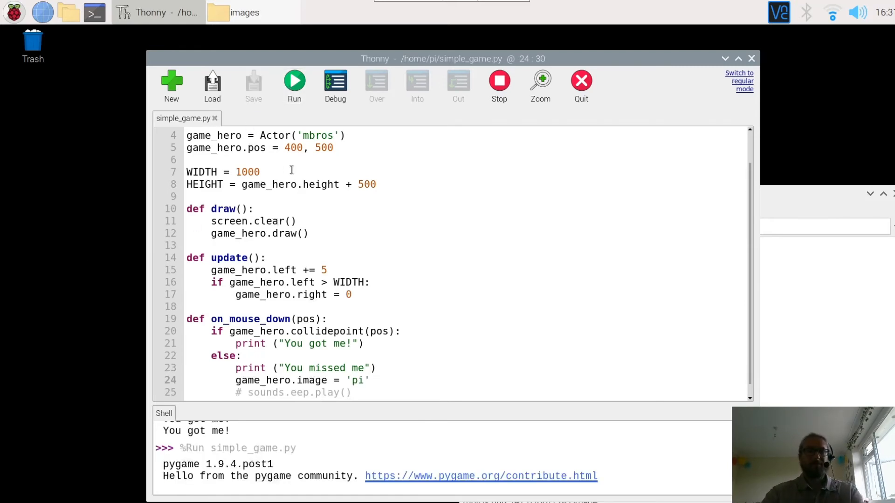
{"action": "left_click", "coordinate": [293, 81]}
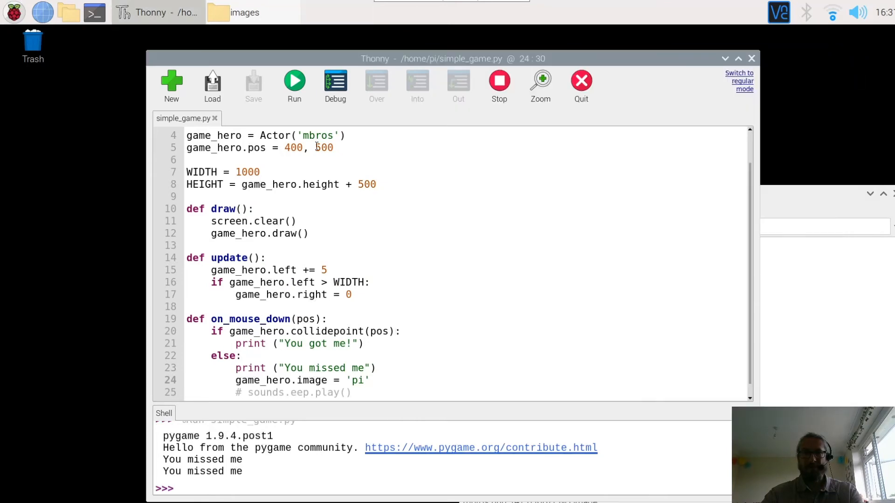
{"action": "left_click", "coordinate": [294, 80]}
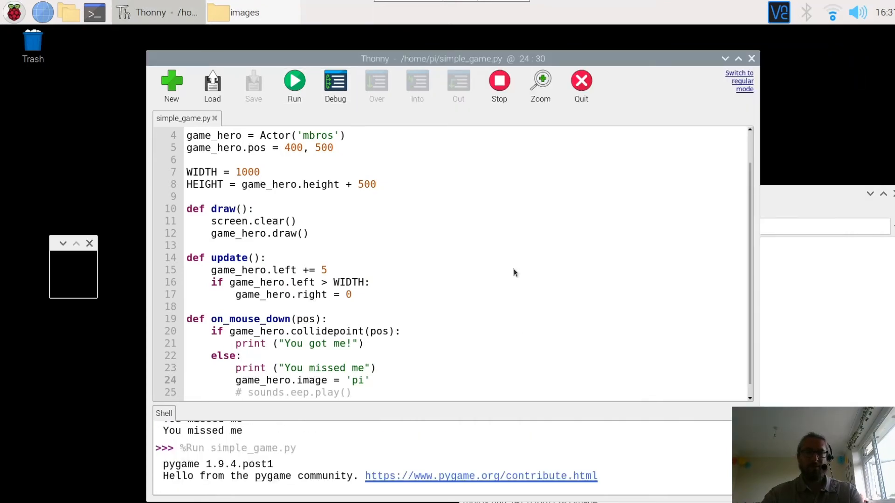
{"action": "left_click", "coordinate": [293, 80]}
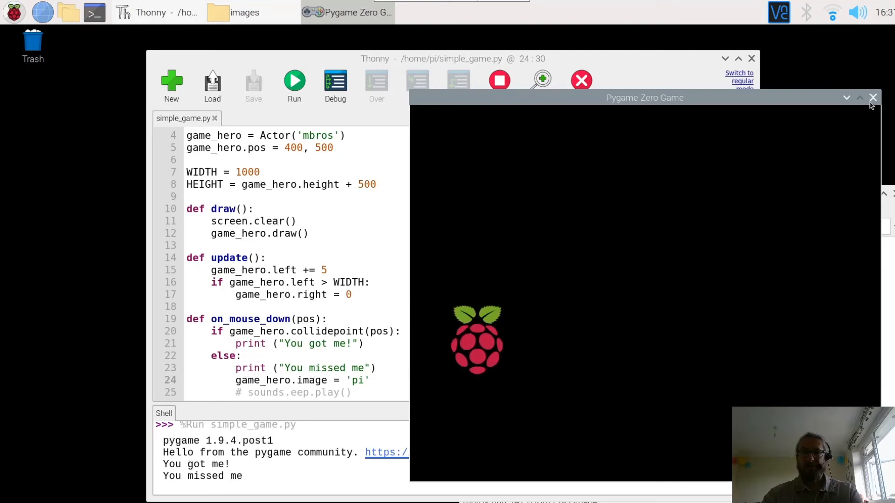
{"action": "left_click", "coordinate": [872, 98]}
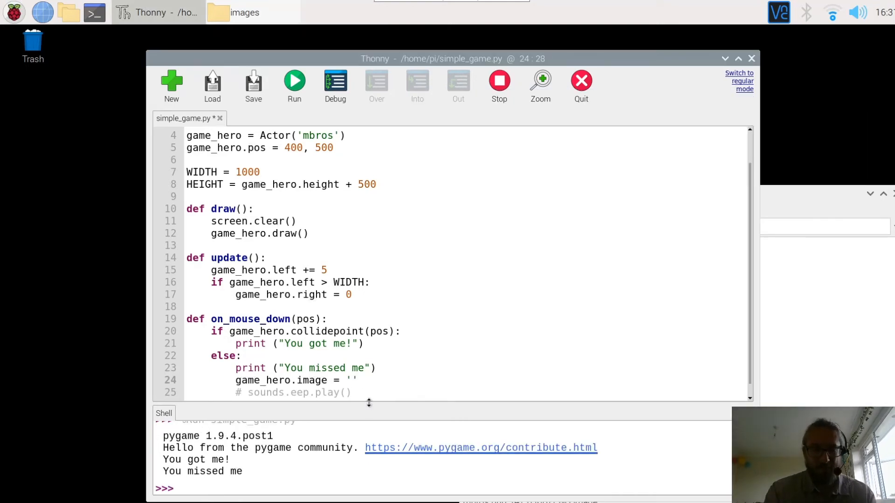
- Restore the image name 'mbros', then create a sounds folder in /home/pi via PCManFM
{"action": "type", "text": "mbros"}
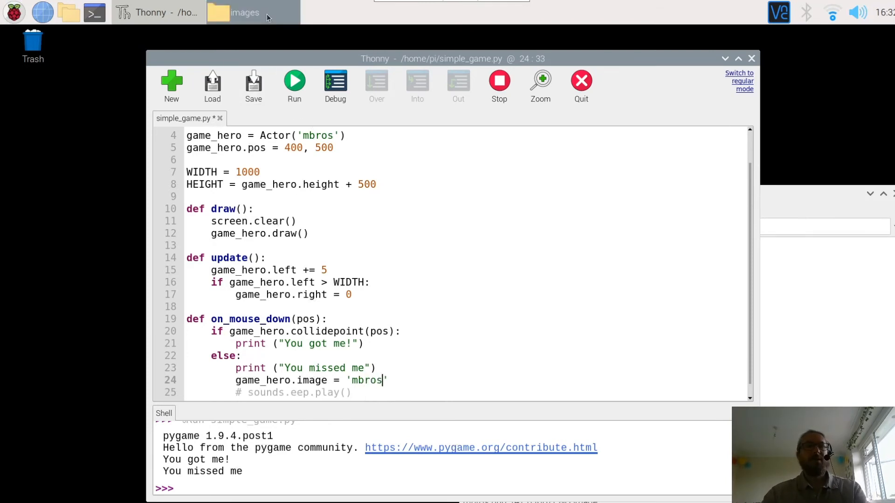
{"action": "mouse_move", "coordinate": [245, 12]}
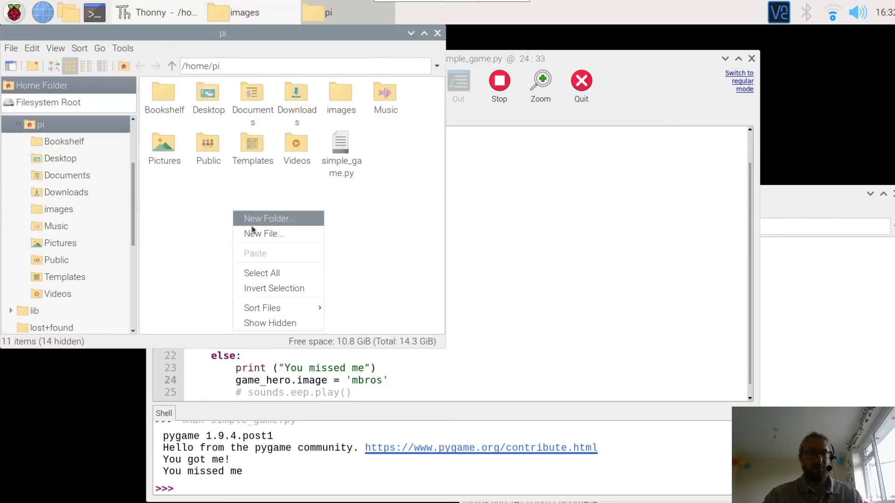
{"action": "left_click", "coordinate": [268, 218]}
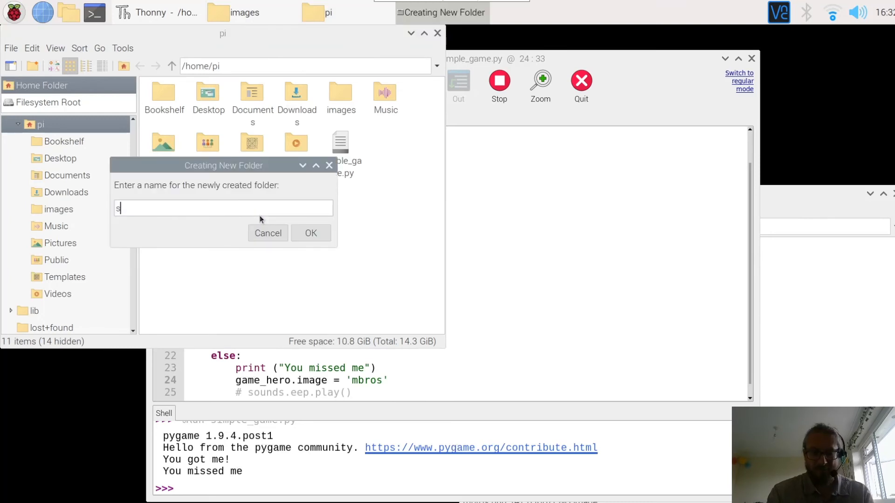
{"action": "type", "text": "ounds"}
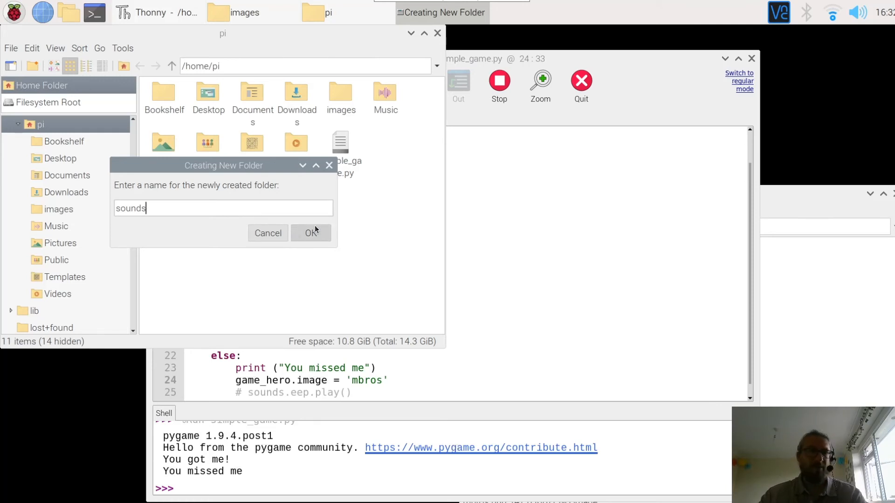
{"action": "left_click", "coordinate": [310, 233]}
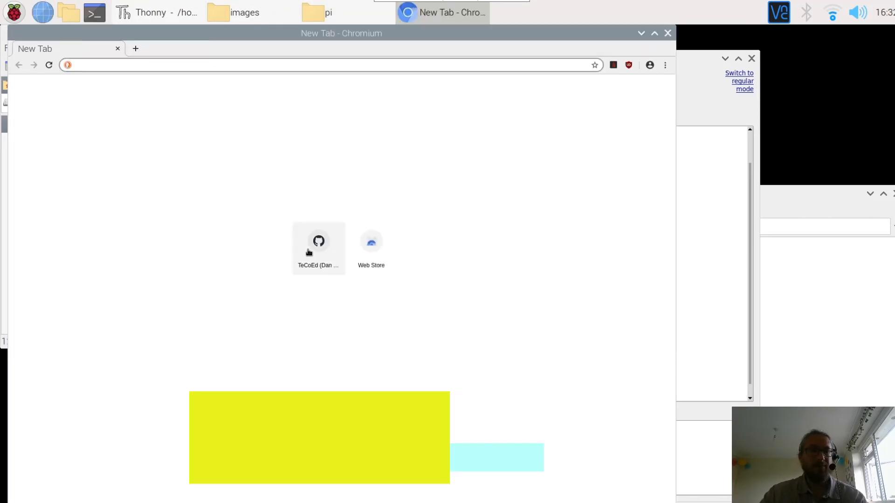
- Navigate from the TeCoEd profile to the sounds folder of the PyGame-Zero-Simple-Game repository
{"action": "left_click", "coordinate": [318, 240]}
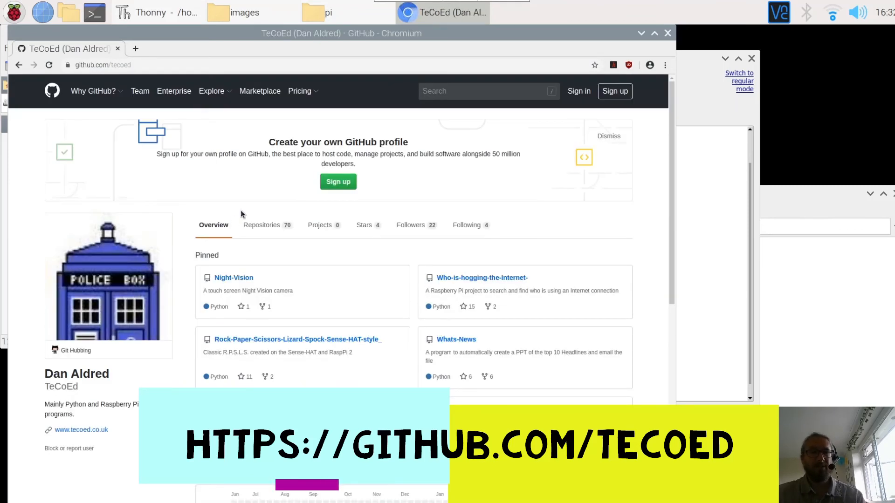
{"action": "mouse_move", "coordinate": [261, 224]}
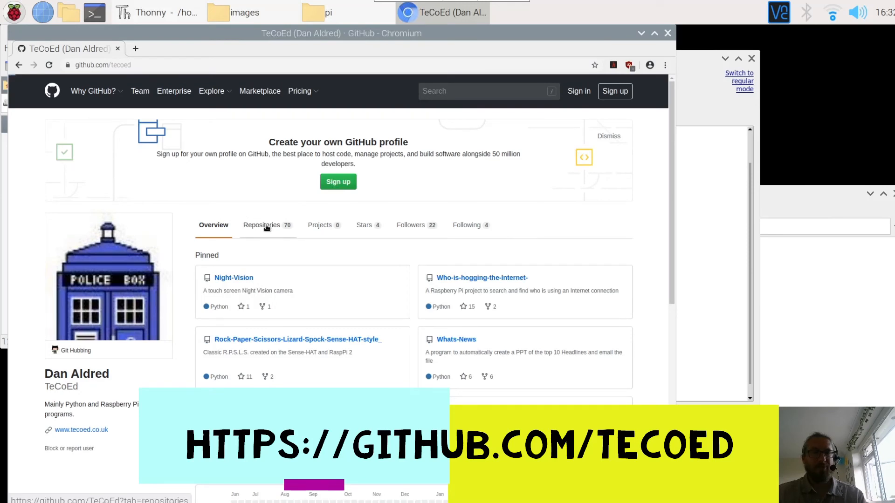
{"action": "left_click", "coordinate": [261, 225]}
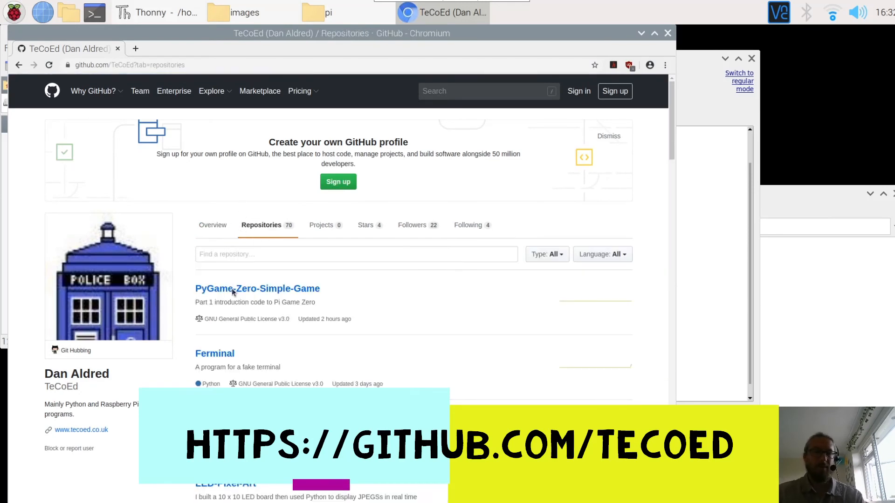
{"action": "left_click", "coordinate": [257, 288]}
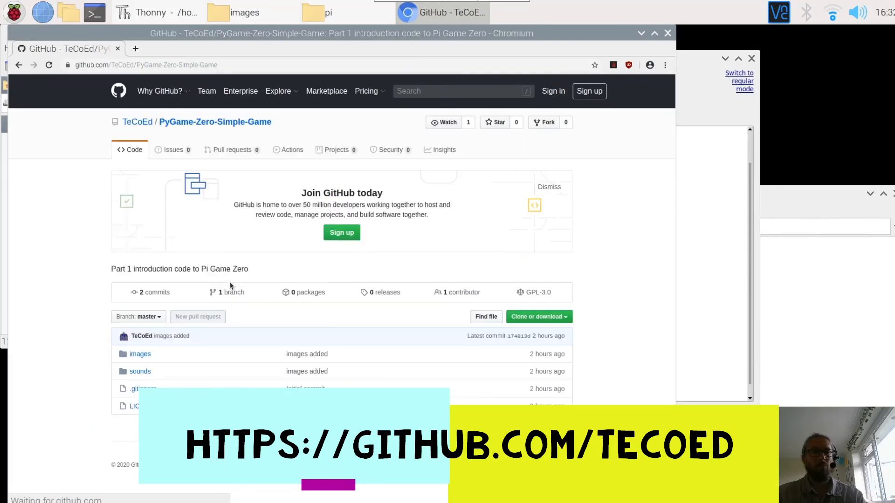
{"action": "left_click", "coordinate": [140, 372]}
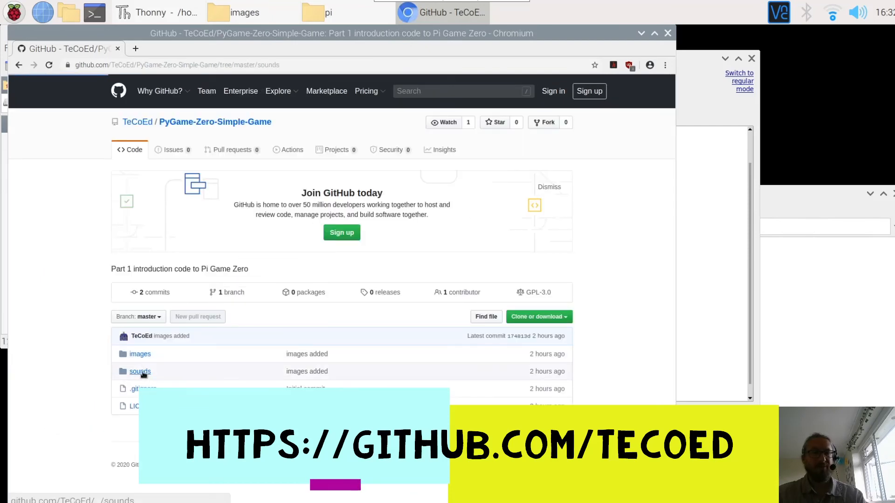
{"action": "left_click", "coordinate": [140, 372]}
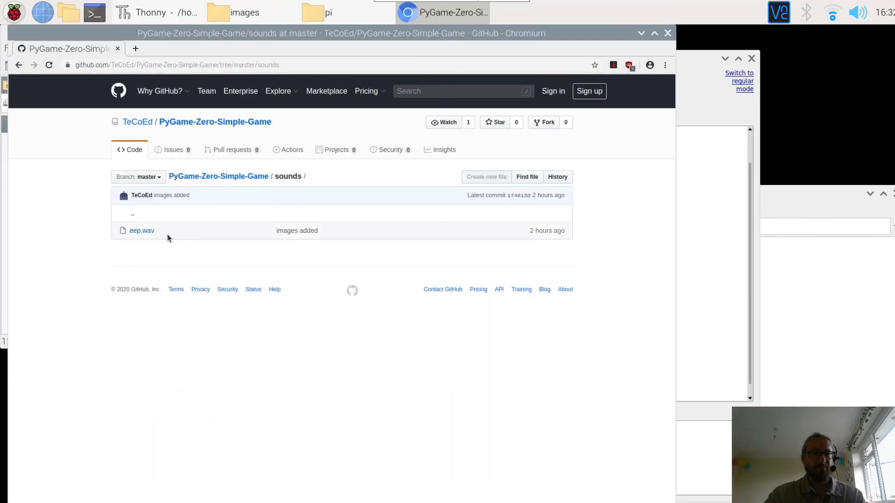
- Download eep.wav via its link, then view the file raw as audio in Chromium
{"action": "right_click", "coordinate": [141, 230]}
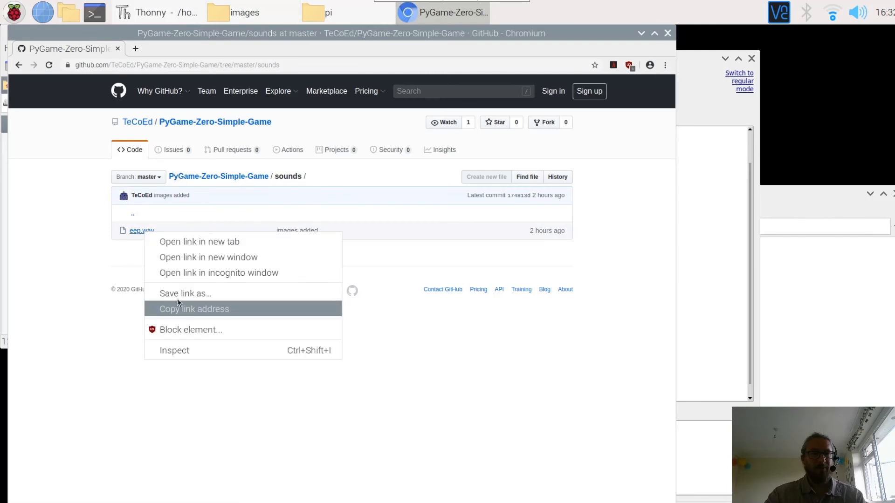
{"action": "left_click", "coordinate": [185, 293]}
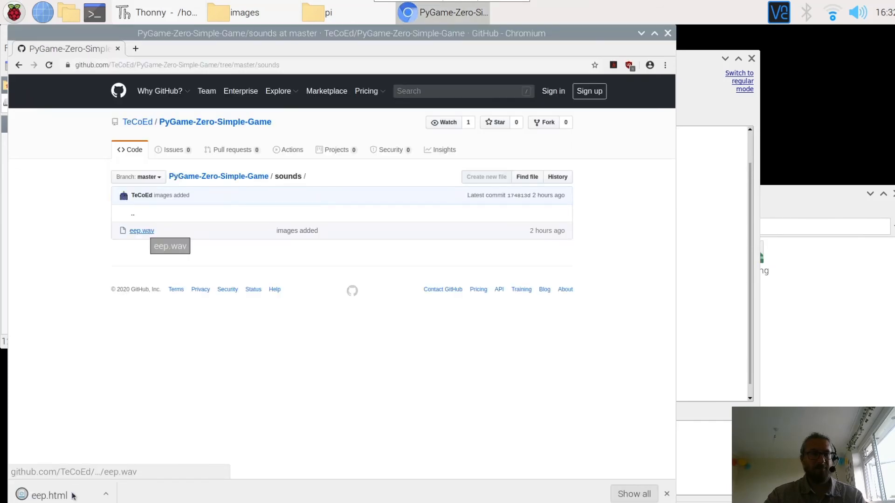
{"action": "left_click", "coordinate": [142, 231]}
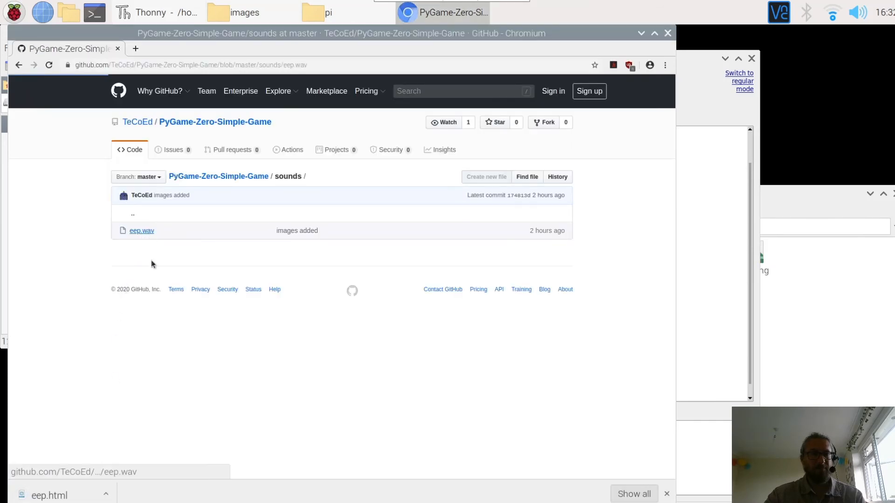
{"action": "left_click", "coordinate": [141, 230]}
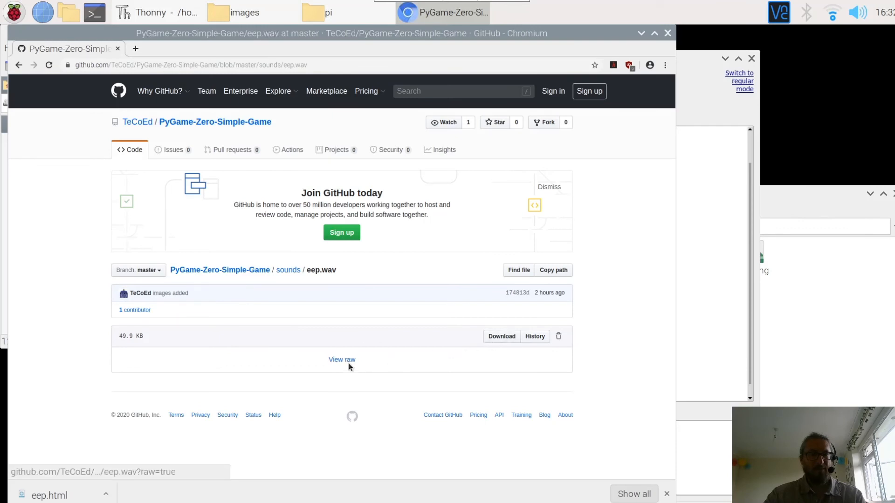
{"action": "left_click", "coordinate": [342, 360]}
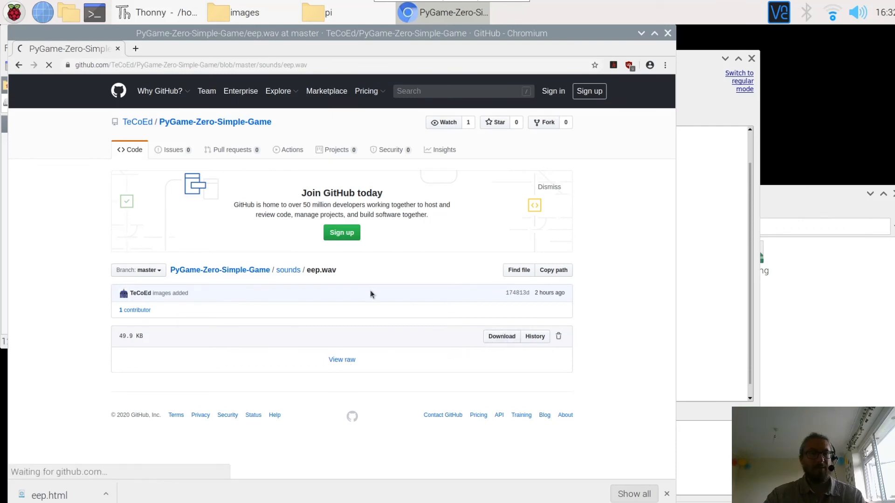
{"action": "left_click", "coordinate": [341, 359]}
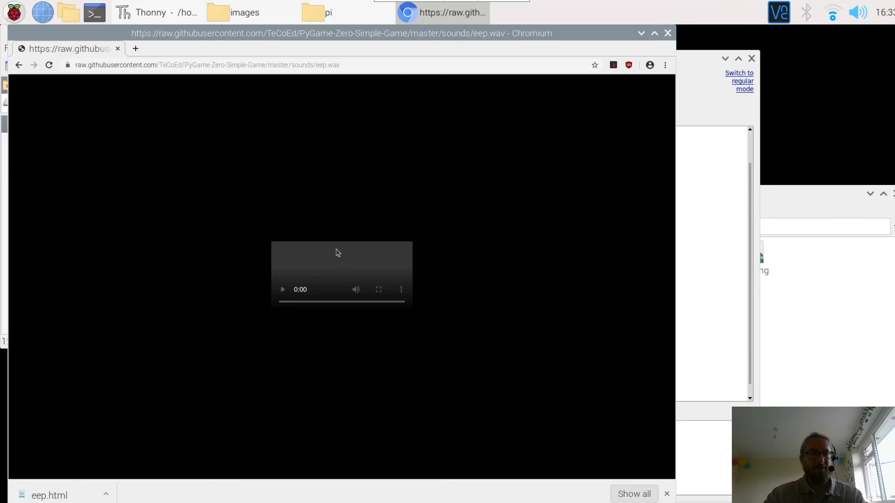
{"action": "left_click", "coordinate": [327, 12]}
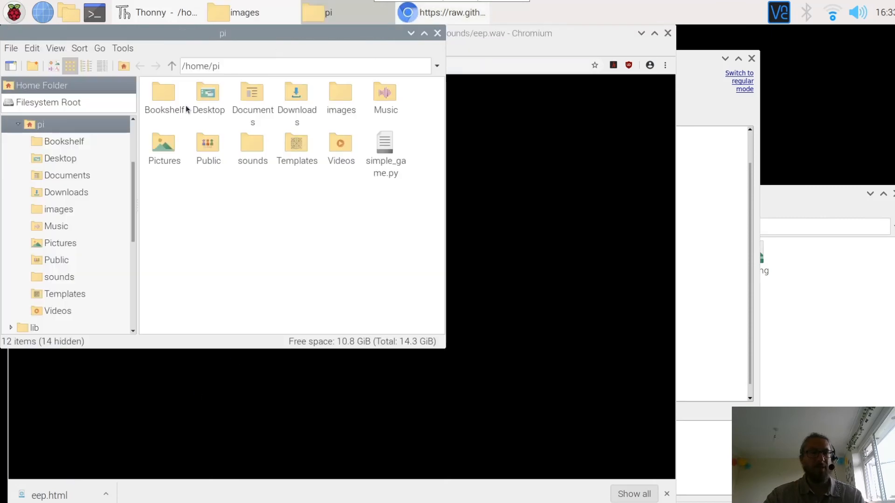
{"action": "mouse_move", "coordinate": [285, 100]}
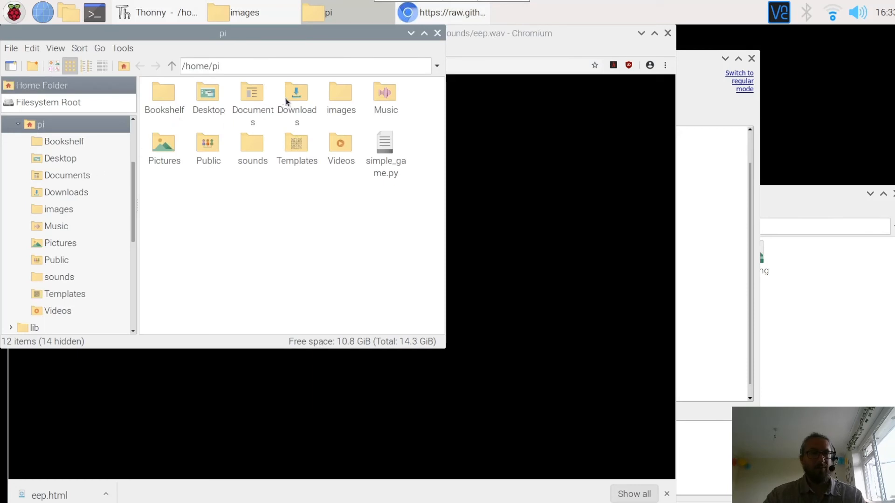
- Check Downloads, then choose the sounds folder in the Save File dialog for eep.wav
{"action": "double_click", "coordinate": [296, 92]}
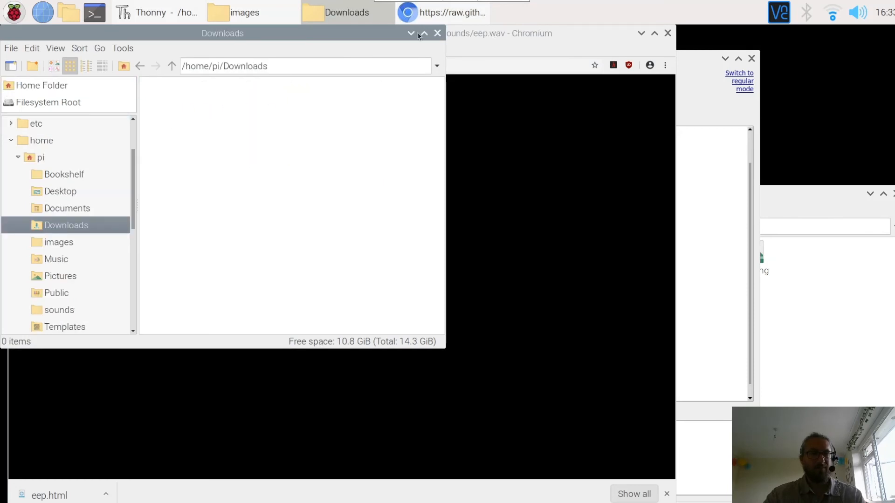
{"action": "left_click", "coordinate": [437, 33]}
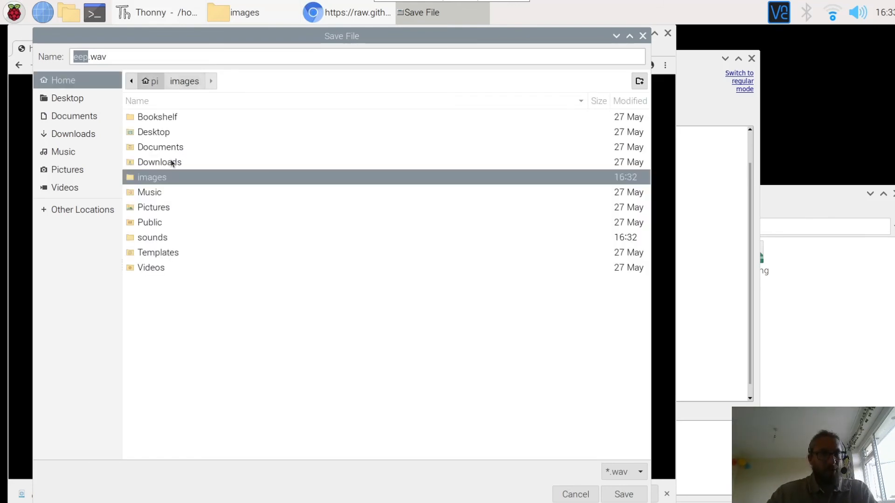
{"action": "left_click", "coordinate": [151, 237]}
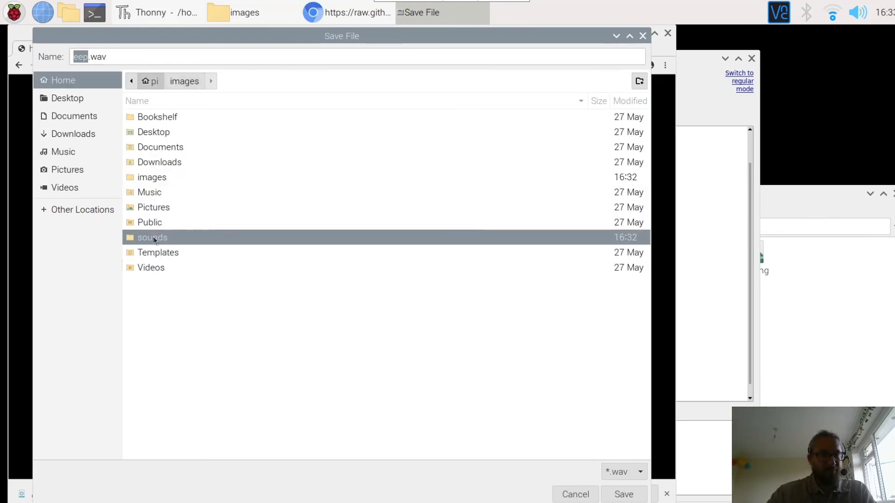
{"action": "double_click", "coordinate": [152, 238]}
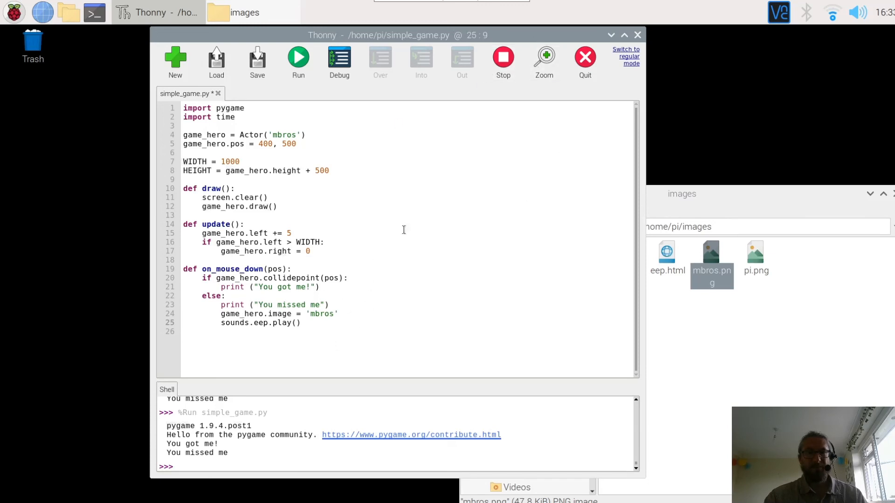
- Save and launch simple_game.py with the eep miss sound, then stop it
{"action": "left_click", "coordinate": [298, 59]}
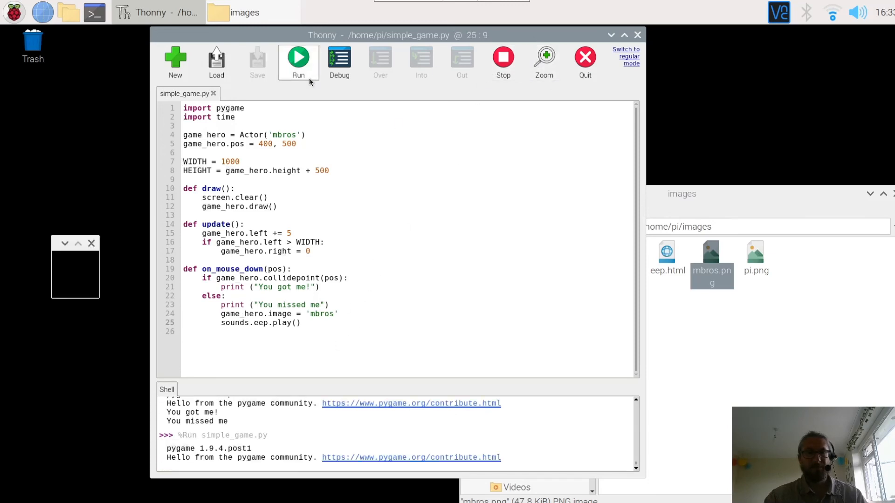
{"action": "left_click", "coordinate": [297, 60]}
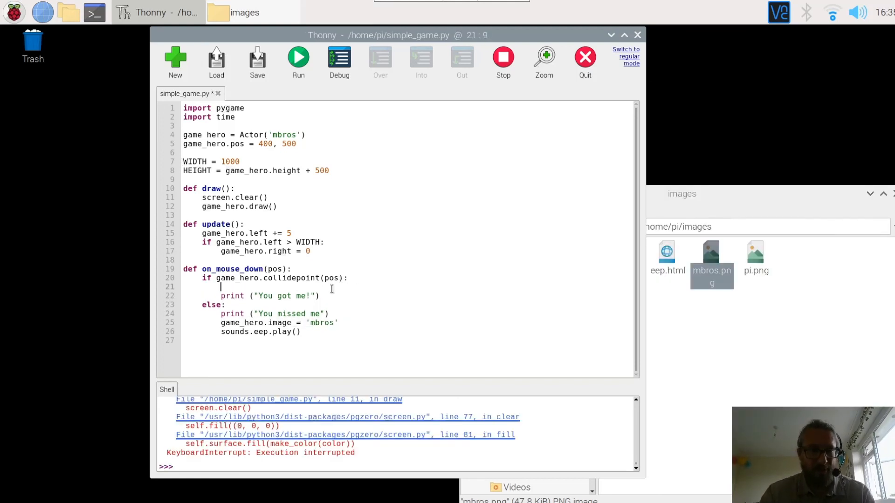
- Set game_hero.image to 'pi' in the hit branch and relaunch the saved game
{"action": "right_click", "coordinate": [331, 288]}
{"action": "type", "text": "game_hero.image = 'm"}
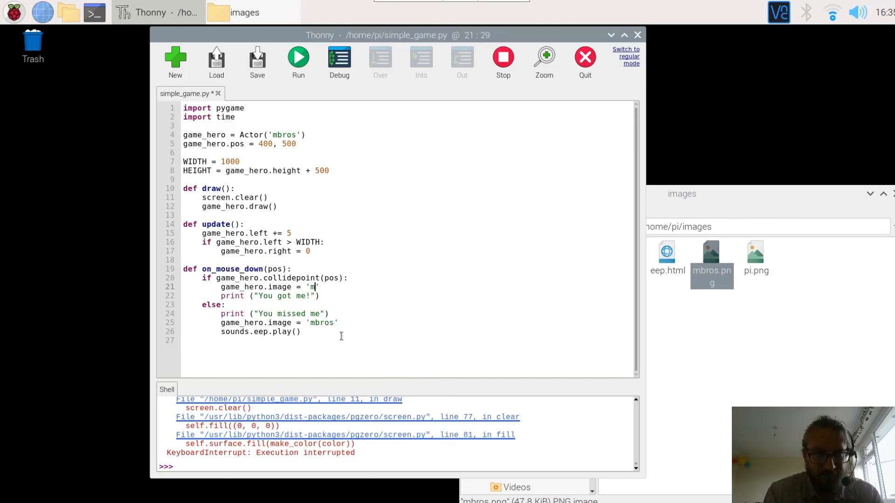
{"action": "type", "text": "pi"}
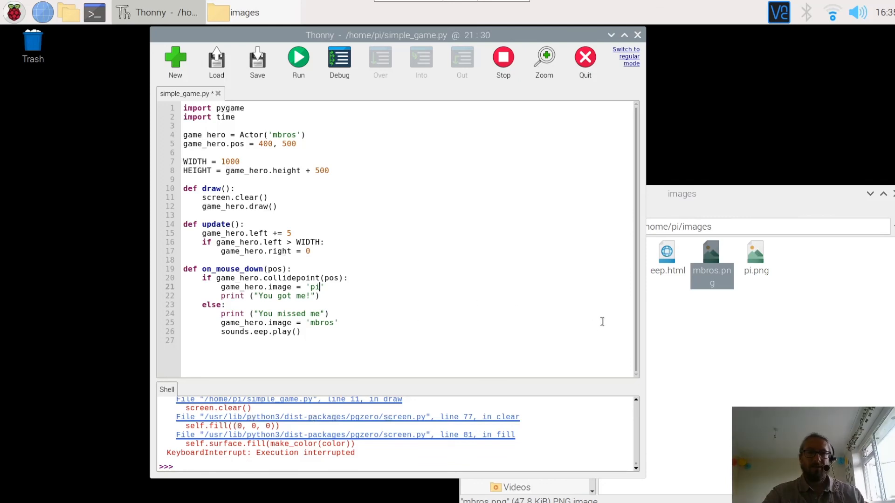
{"action": "left_click", "coordinate": [298, 59]}
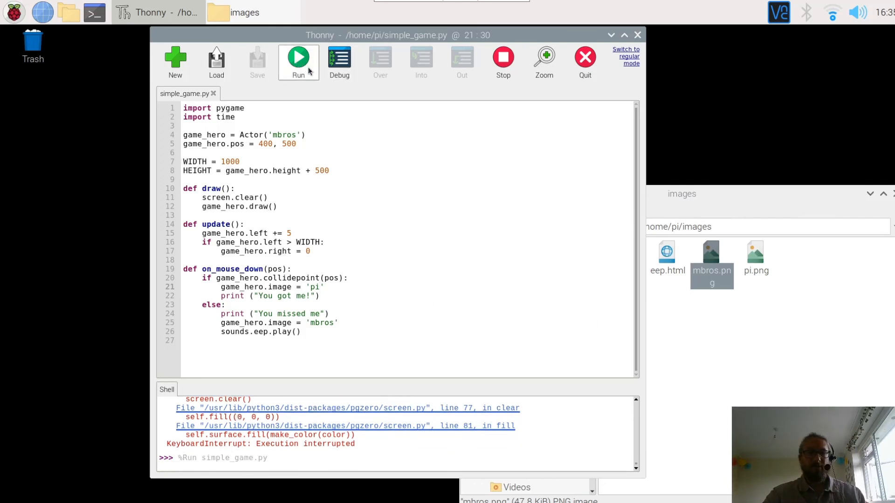
- Click on and around the hero to log misses and a hit, then move the game window left
{"action": "left_click", "coordinate": [298, 60]}
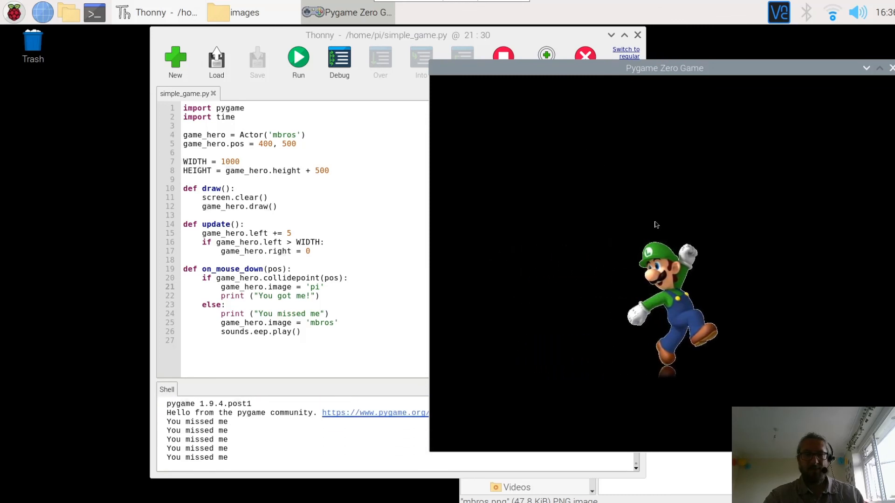
{"action": "left_click", "coordinate": [672, 302]}
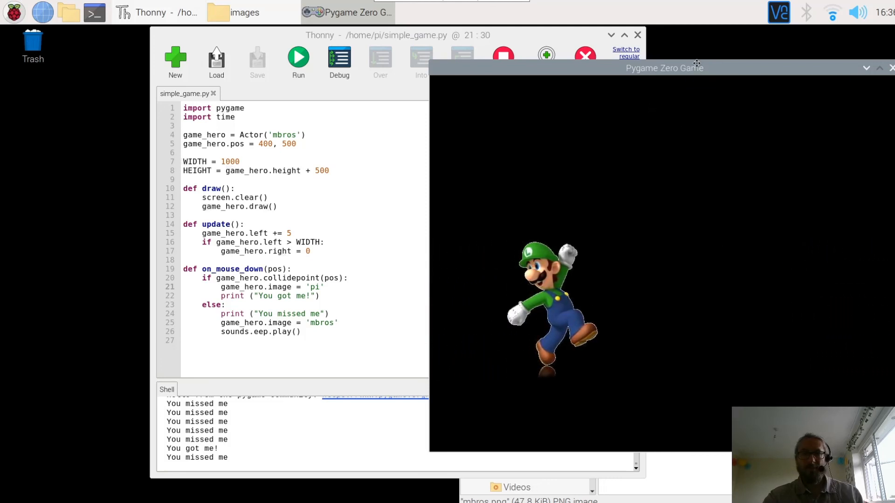
{"action": "left_click_drag", "start_coordinate": [663, 67], "coordinate": [634, 57]}
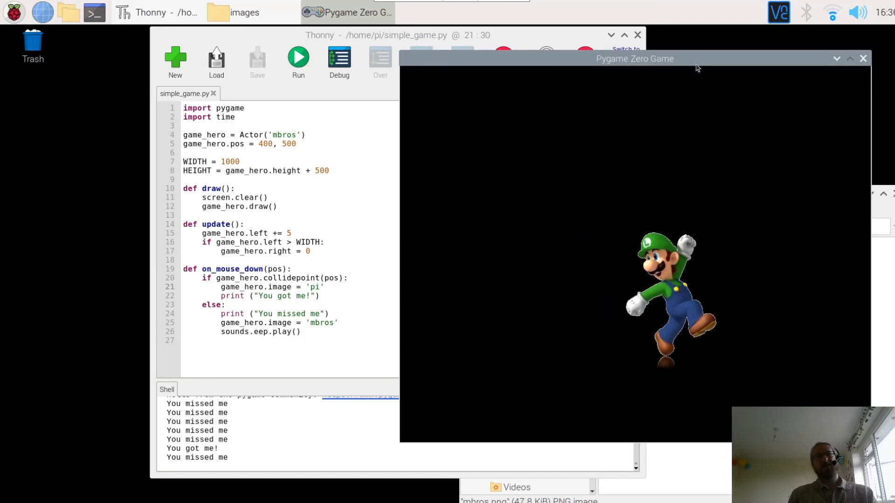